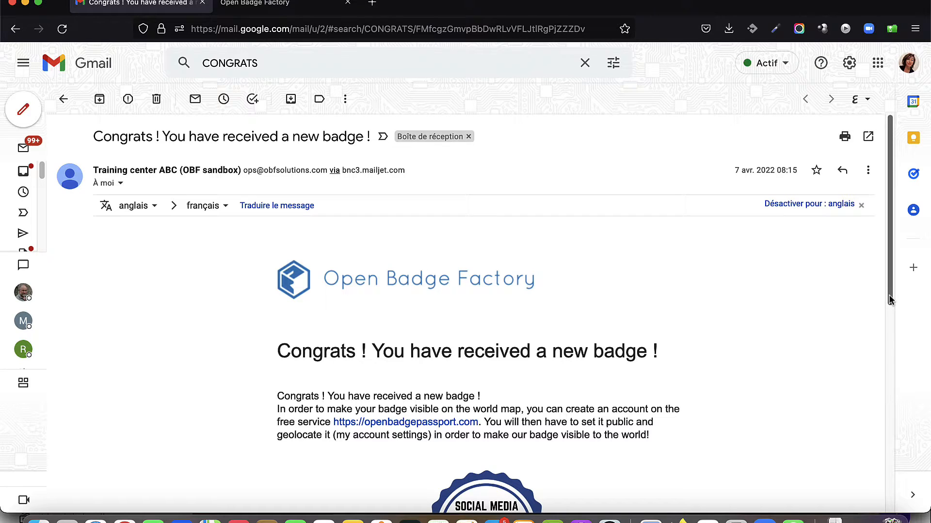
- Open the received badge's page from the email and download its 'Communication on social media' PDF
{"action": "scroll", "scroll_direction": "down", "scroll_amount": 3}
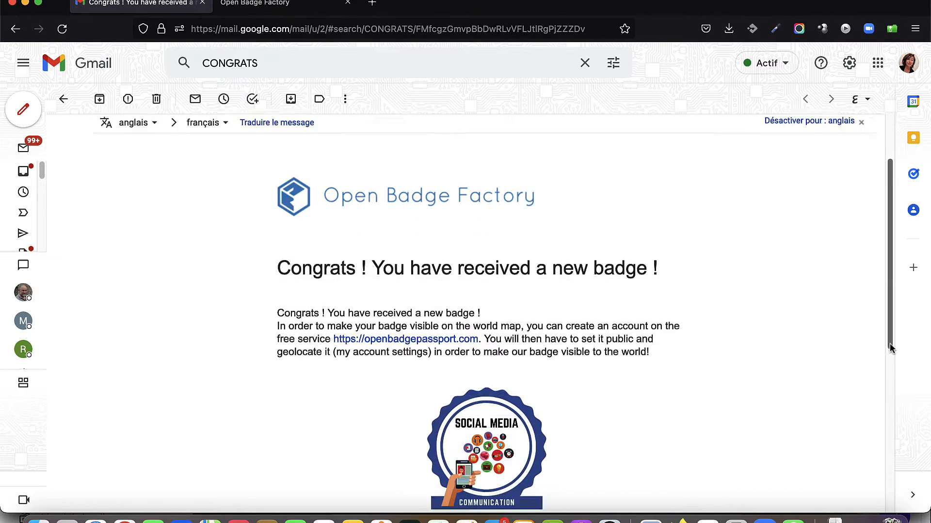
{"action": "scroll", "scroll_direction": "down", "scroll_amount": 3}
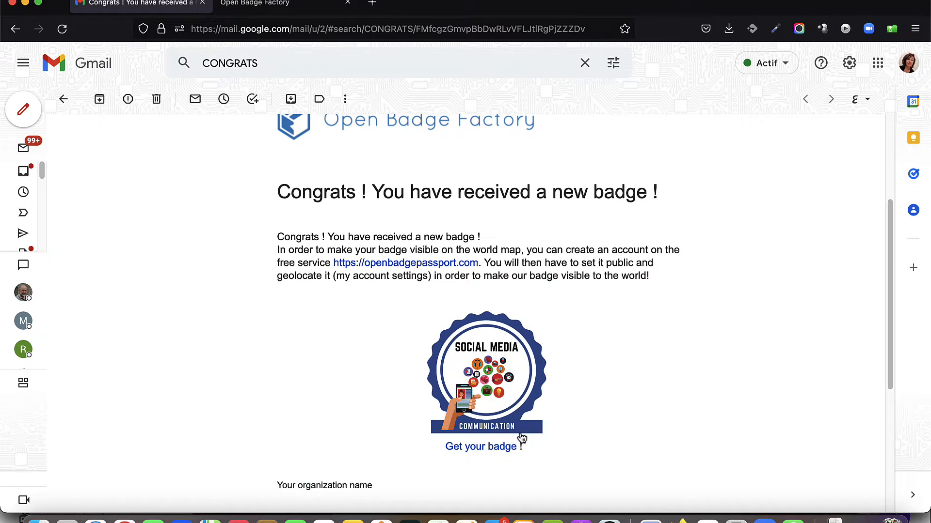
{"action": "left_click", "coordinate": [481, 447]}
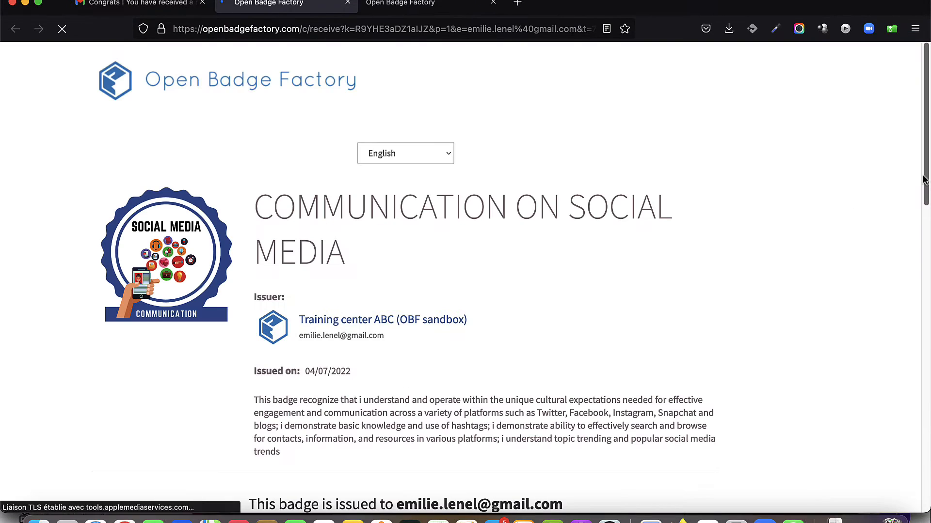
{"action": "scroll", "scroll_direction": "down", "scroll_amount": 3}
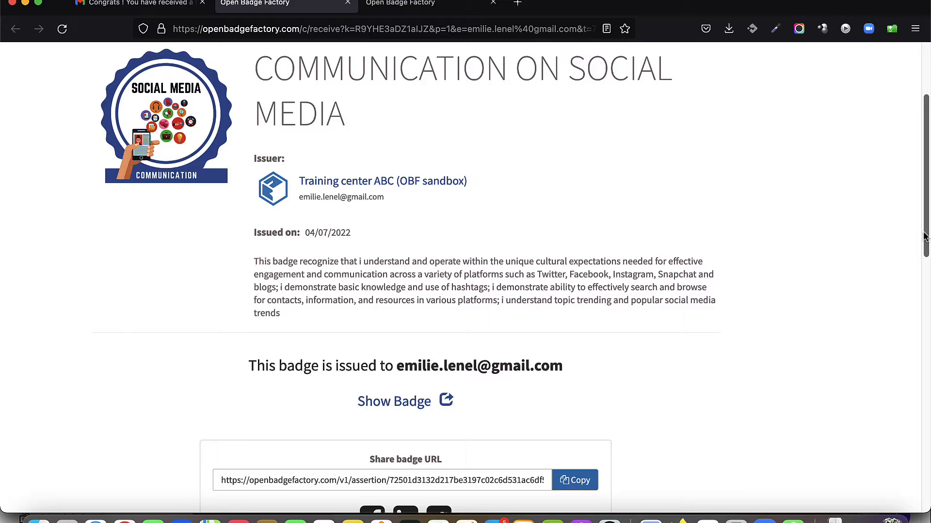
{"action": "scroll", "scroll_direction": "down", "scroll_amount": 3}
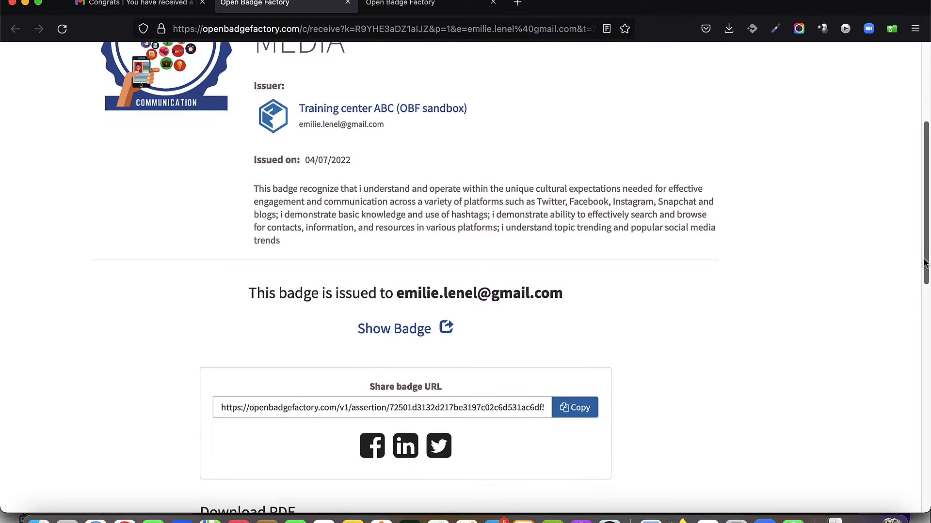
{"action": "scroll", "scroll_direction": "down", "scroll_amount": 3}
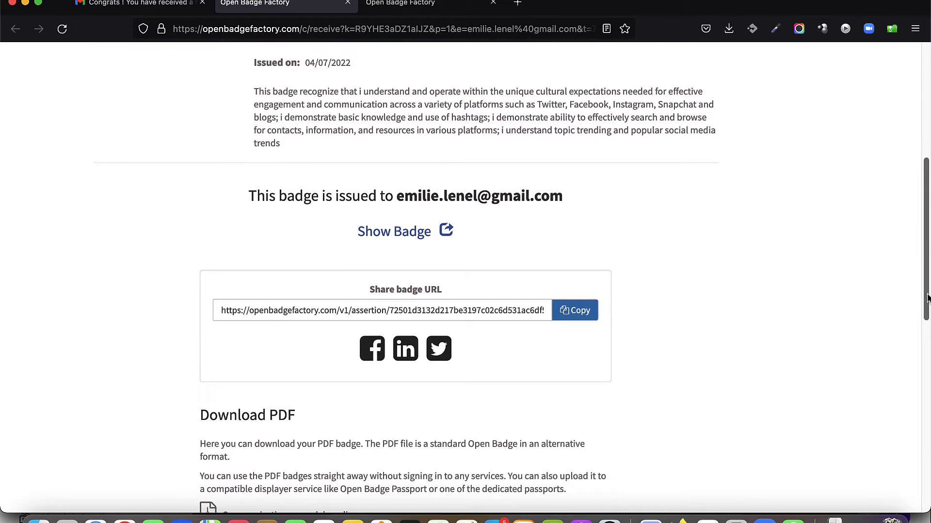
{"action": "scroll", "scroll_direction": "down", "scroll_amount": 3}
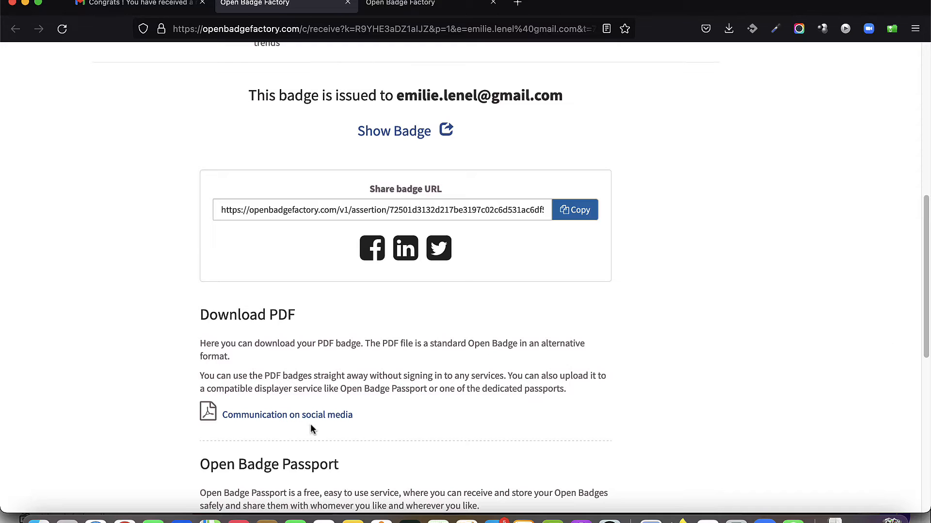
{"action": "left_click", "coordinate": [287, 415]}
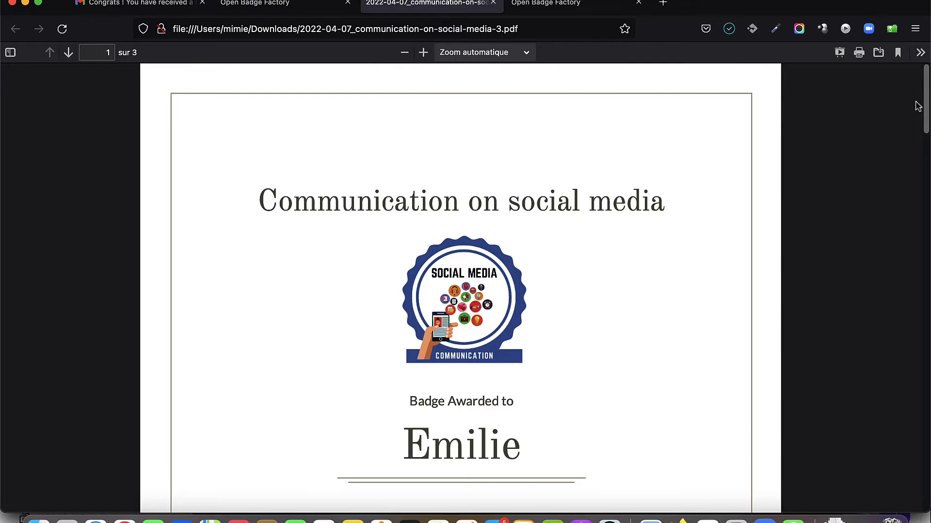
{"action": "scroll", "scroll_direction": "down", "scroll_amount": 3}
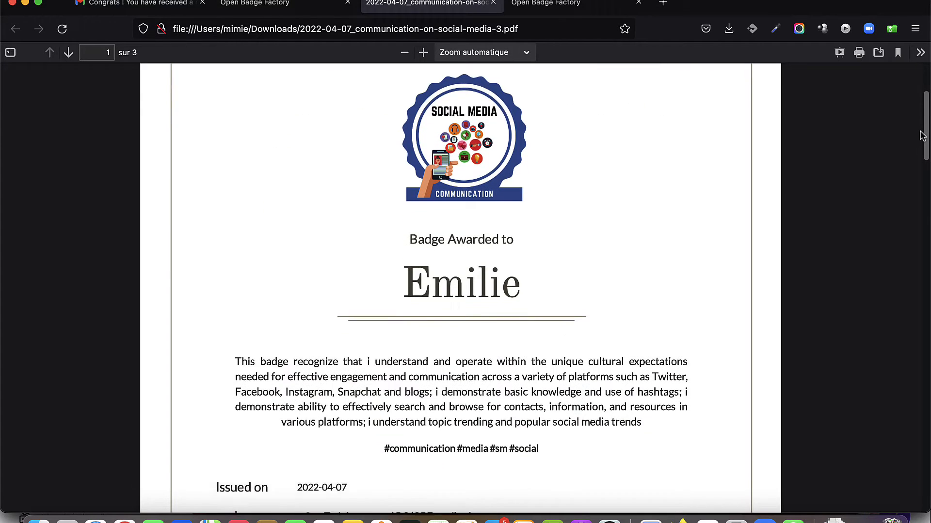
{"action": "scroll", "scroll_direction": "down", "scroll_amount": 3}
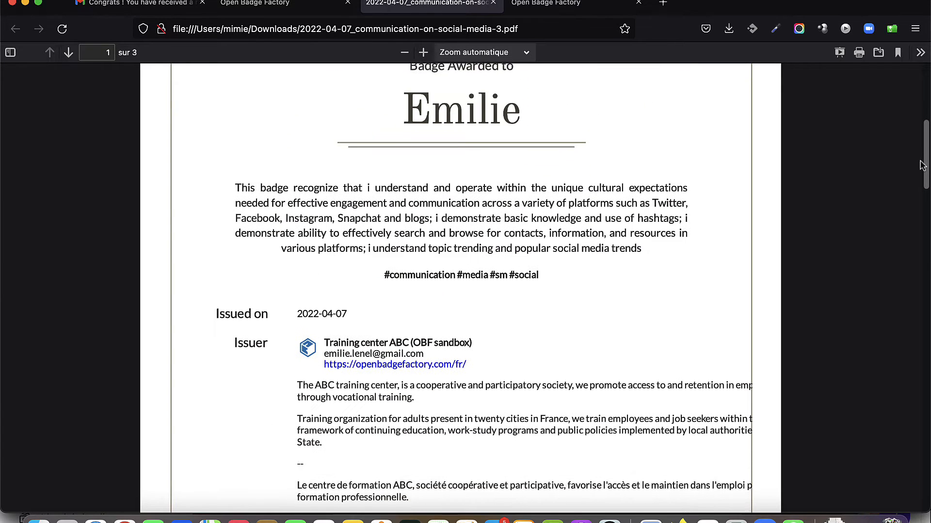
{"action": "scroll", "scroll_direction": "down", "scroll_amount": 3}
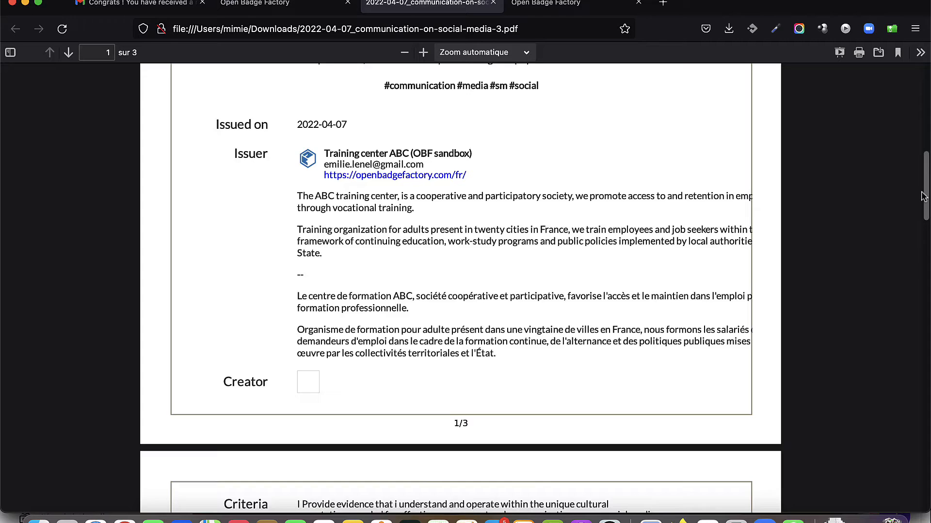
{"action": "scroll", "scroll_direction": "down", "scroll_amount": 3}
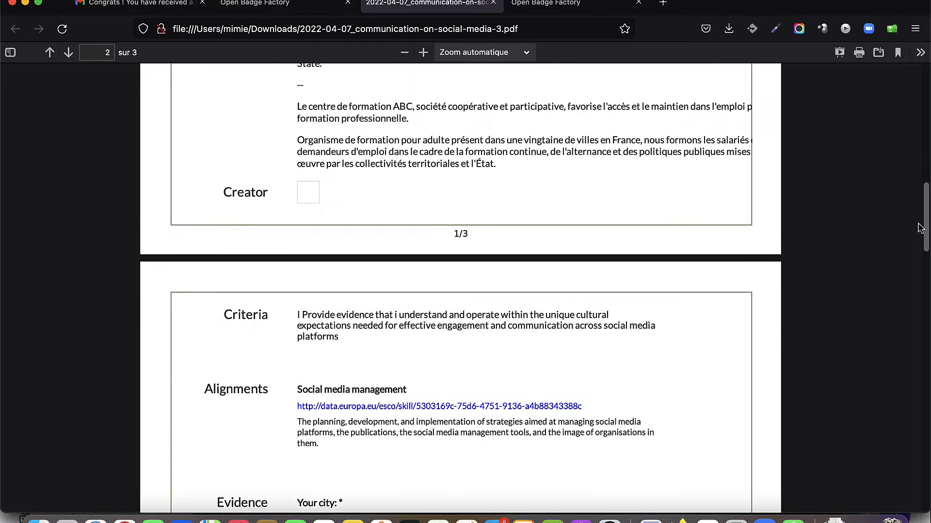
{"action": "scroll", "scroll_direction": "down", "scroll_amount": 3}
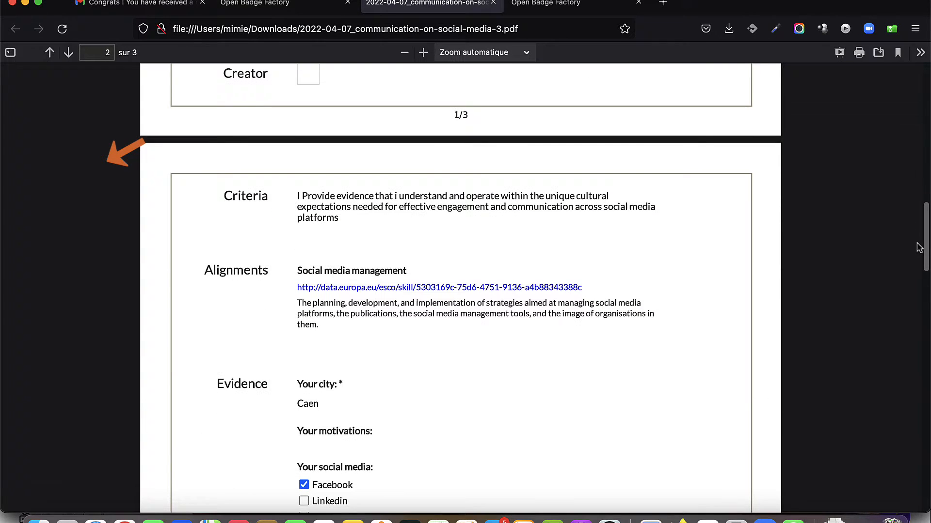
{"action": "scroll", "scroll_direction": "down", "scroll_amount": 3}
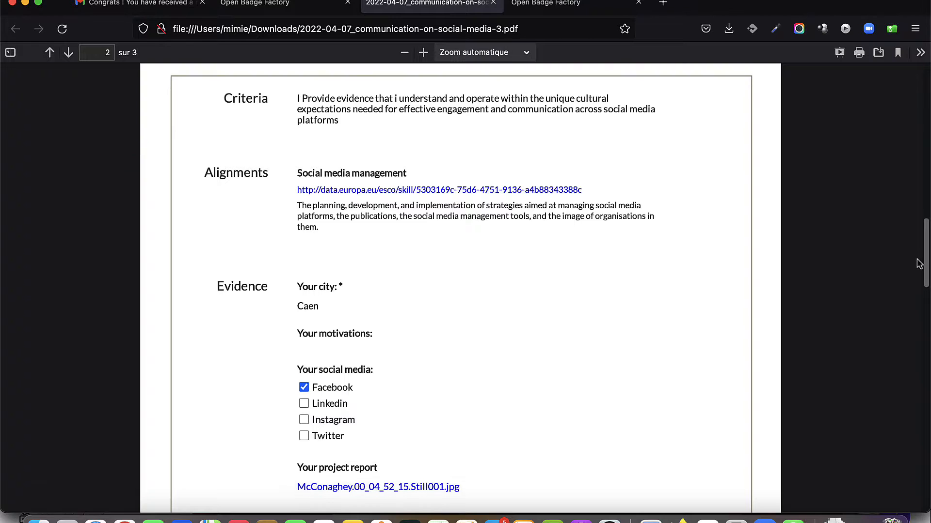
{"action": "scroll", "scroll_direction": "down", "scroll_amount": 3}
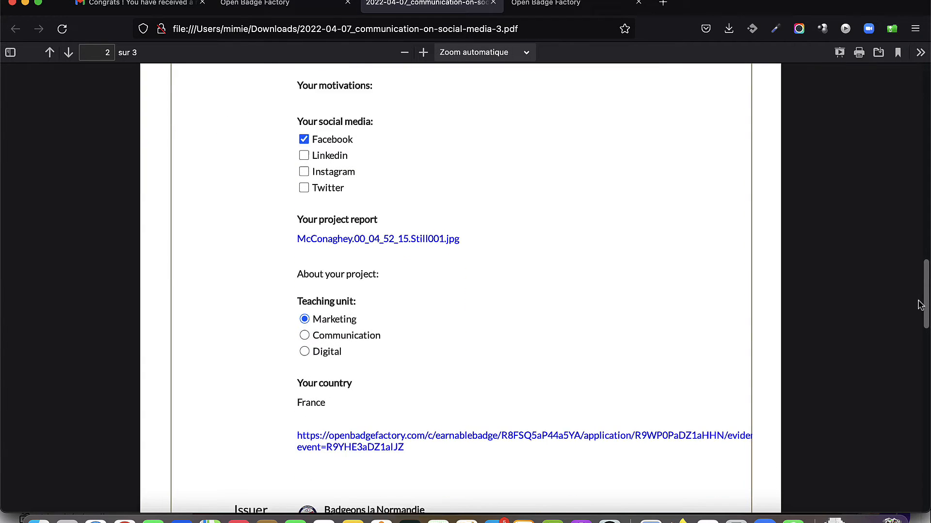
{"action": "scroll", "scroll_direction": "down", "scroll_amount": 3}
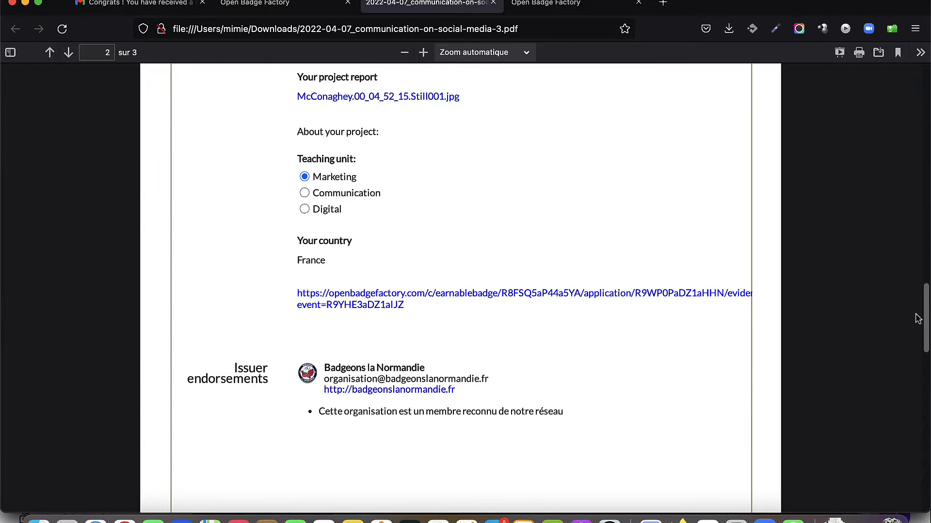
{"action": "mouse_move", "coordinate": [603, 244]}
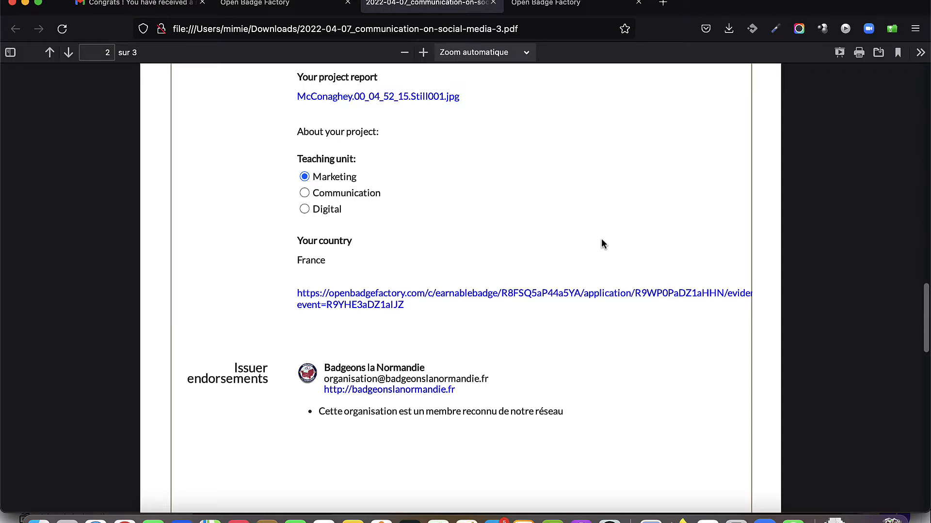
{"action": "mouse_move", "coordinate": [5, 71]}
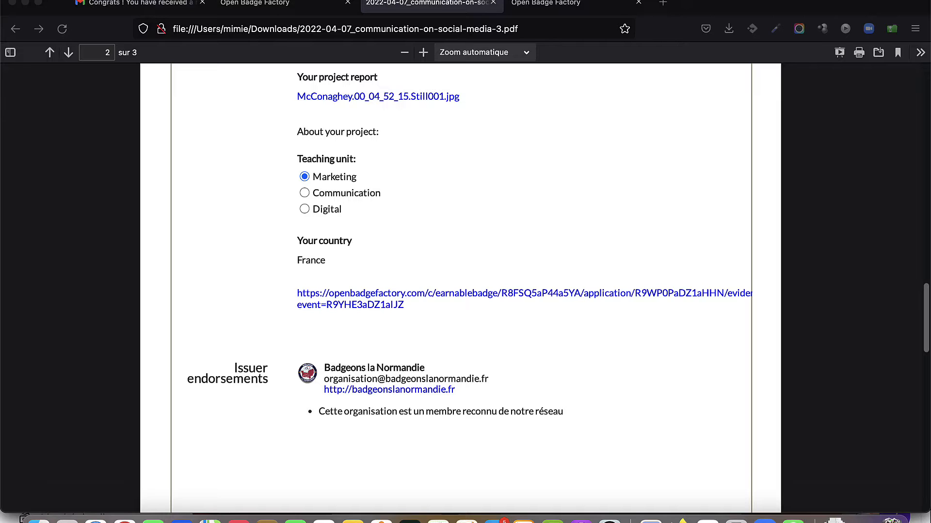
{"action": "mouse_move", "coordinate": [807, 83]}
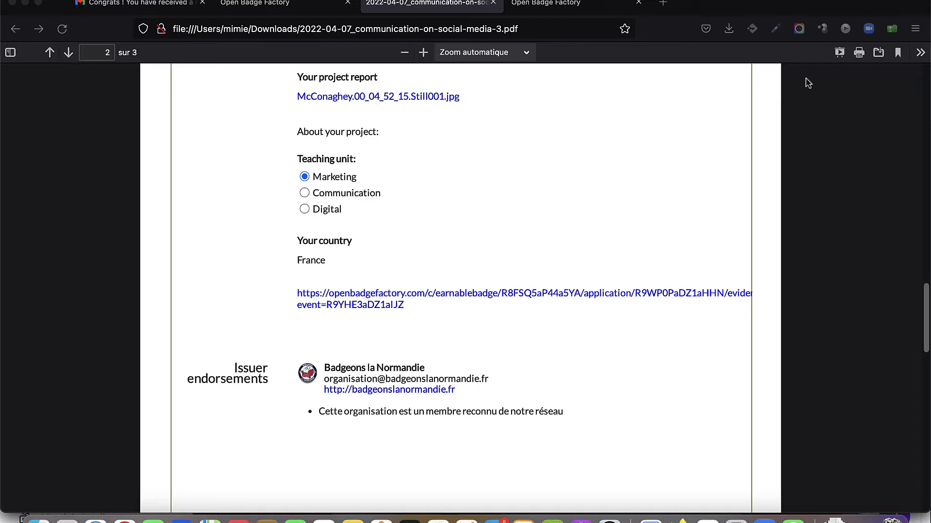
- Return to the organisation dashboard and bring up Pro features under Admin tools
{"action": "left_click", "coordinate": [544, 3]}
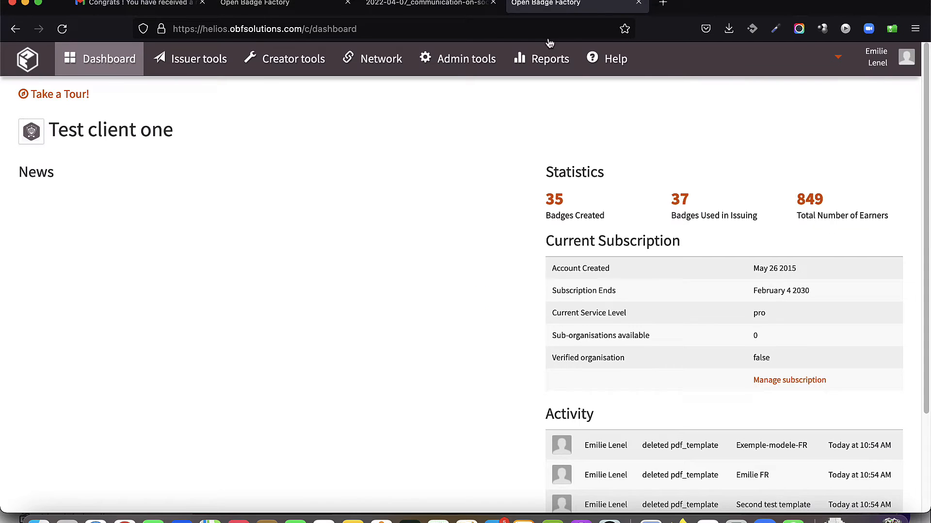
{"action": "left_click", "coordinate": [457, 58]}
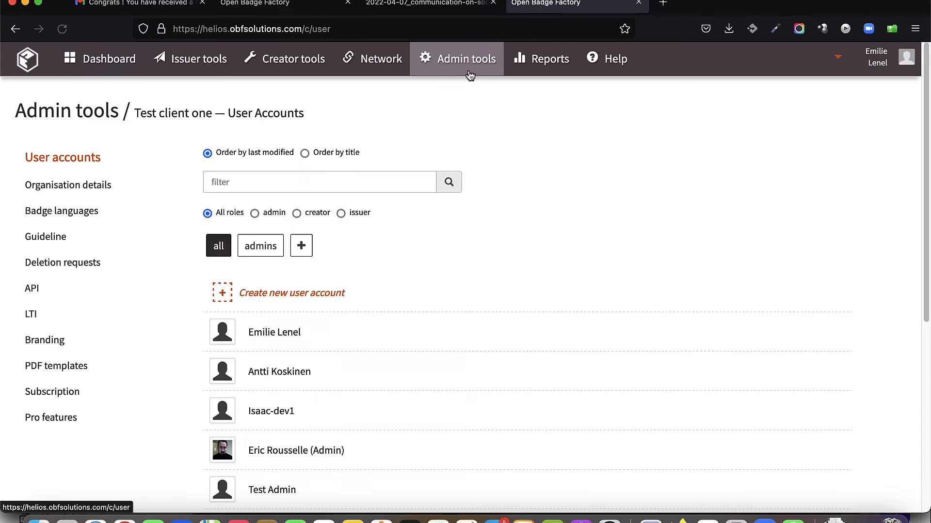
{"action": "mouse_move", "coordinate": [50, 418]}
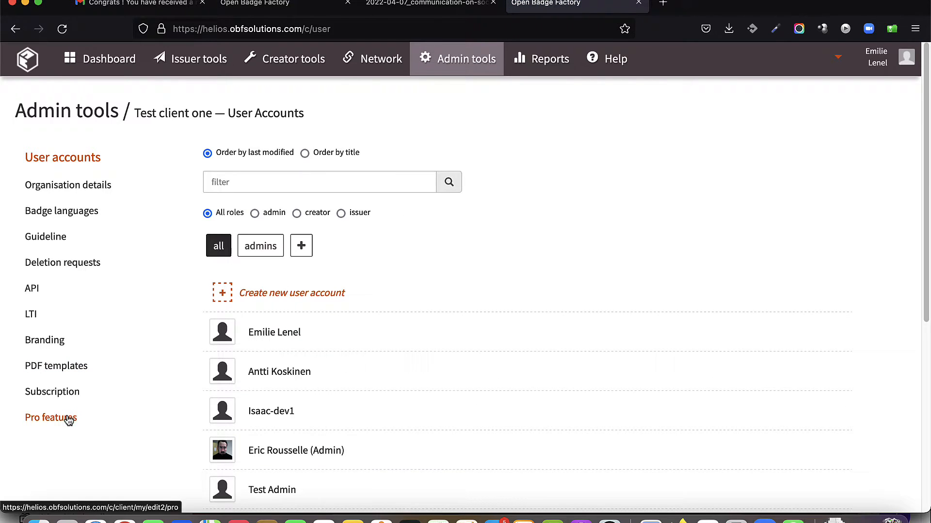
{"action": "left_click", "coordinate": [51, 418]}
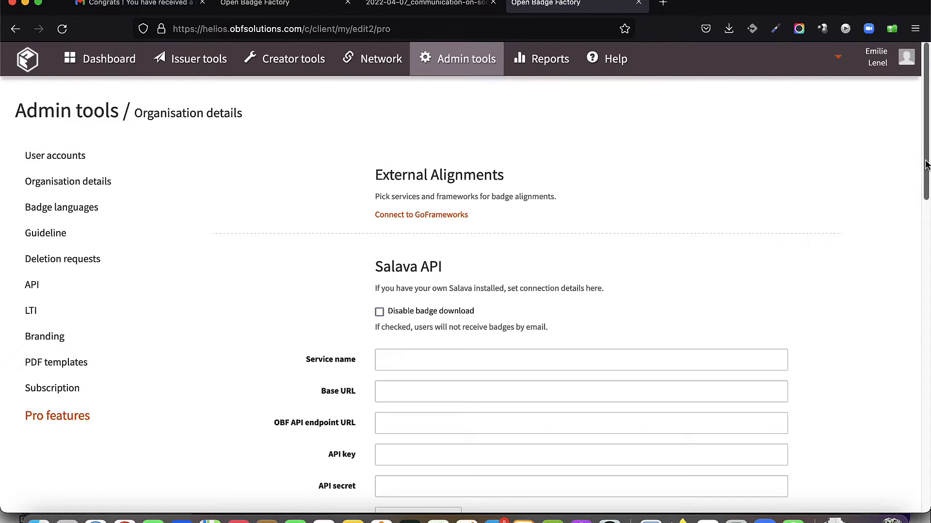
{"action": "scroll", "scroll_direction": "down", "scroll_amount": 3}
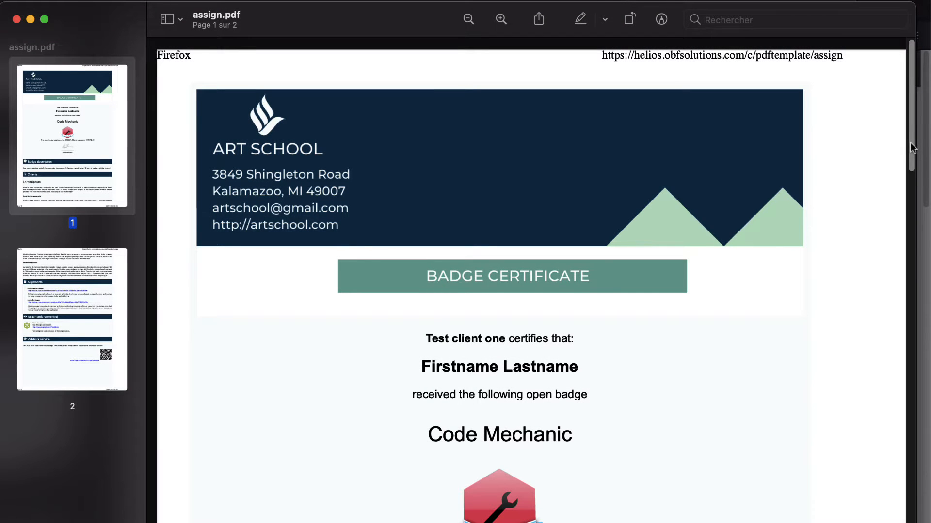
{"action": "scroll", "scroll_direction": "down", "scroll_amount": 3}
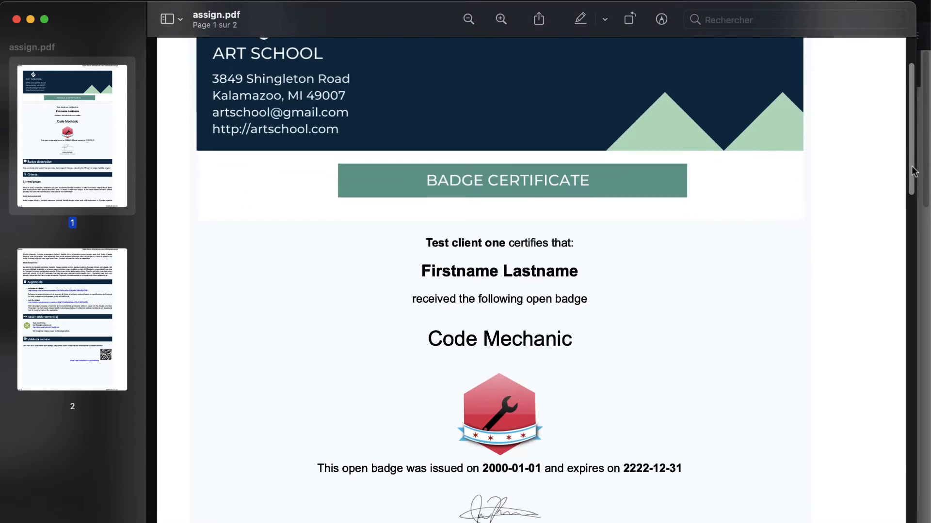
{"action": "scroll", "scroll_direction": "down", "scroll_amount": 3}
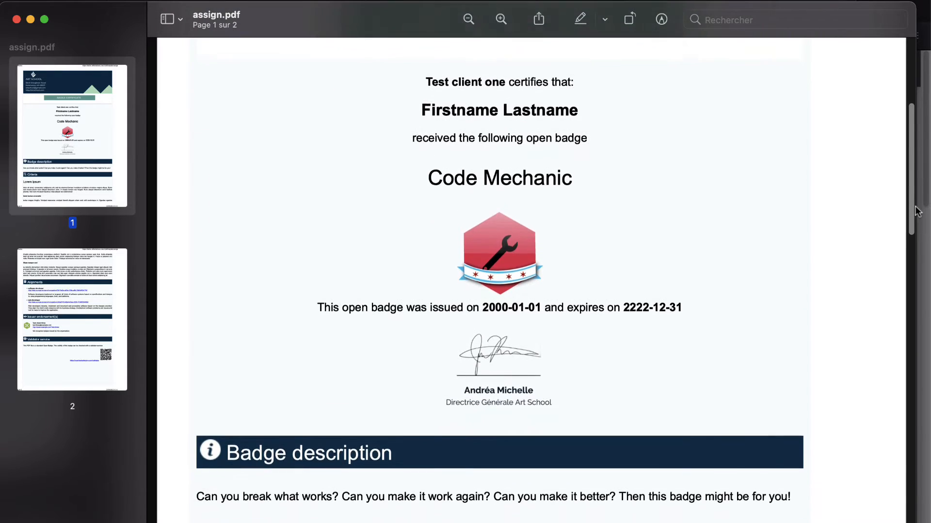
{"action": "scroll", "scroll_direction": "down", "scroll_amount": 3}
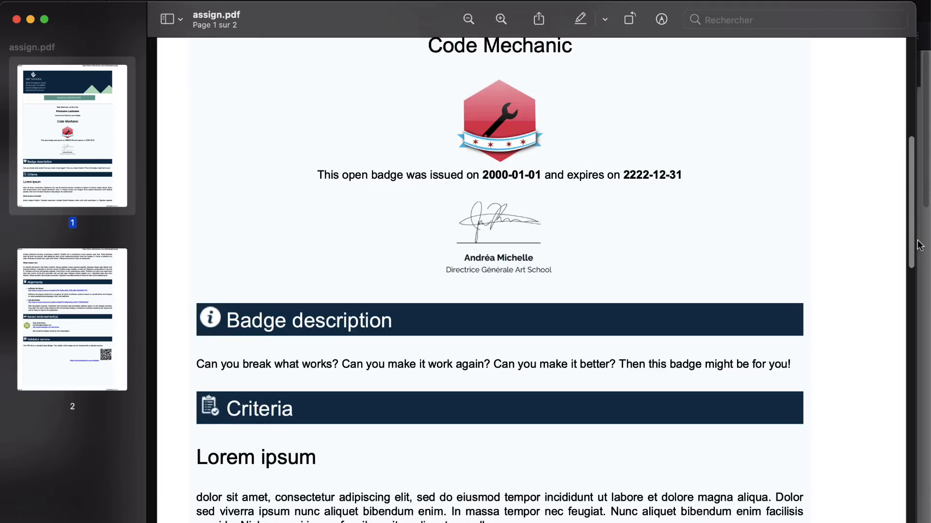
{"action": "scroll", "scroll_direction": "down", "scroll_amount": 3}
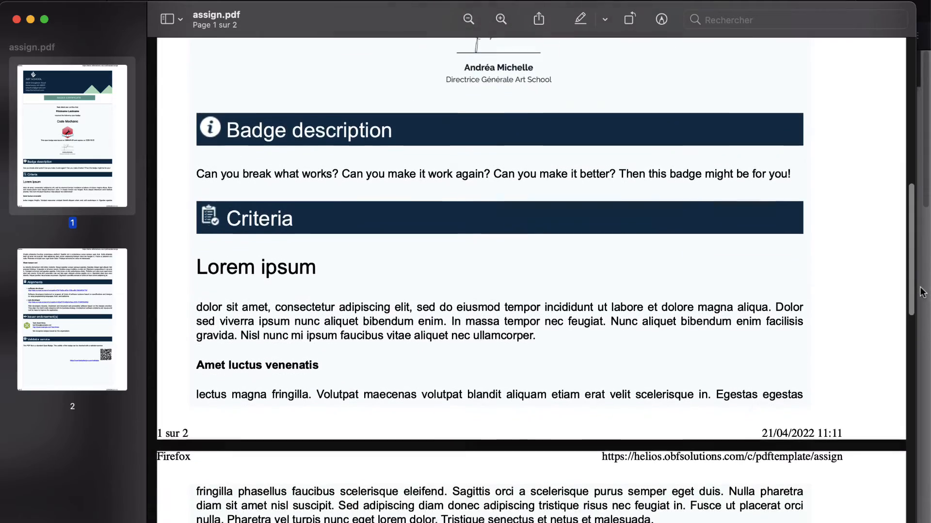
{"action": "scroll", "scroll_direction": "down", "scroll_amount": 3}
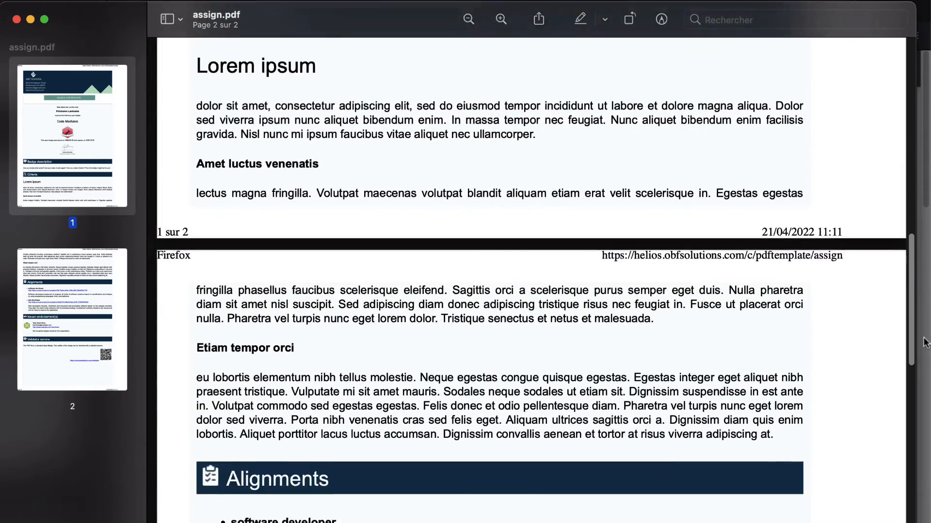
{"action": "scroll", "scroll_direction": "down", "scroll_amount": 3}
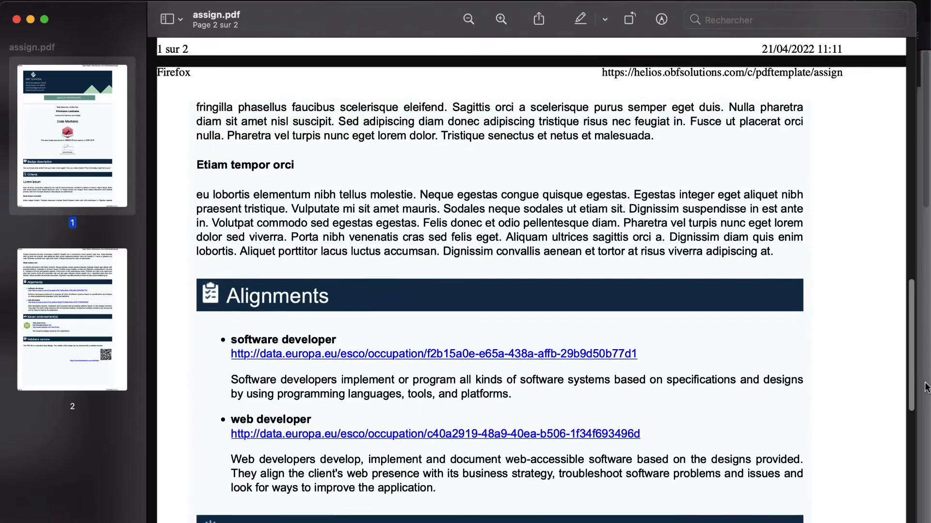
{"action": "scroll", "scroll_direction": "down", "scroll_amount": 3}
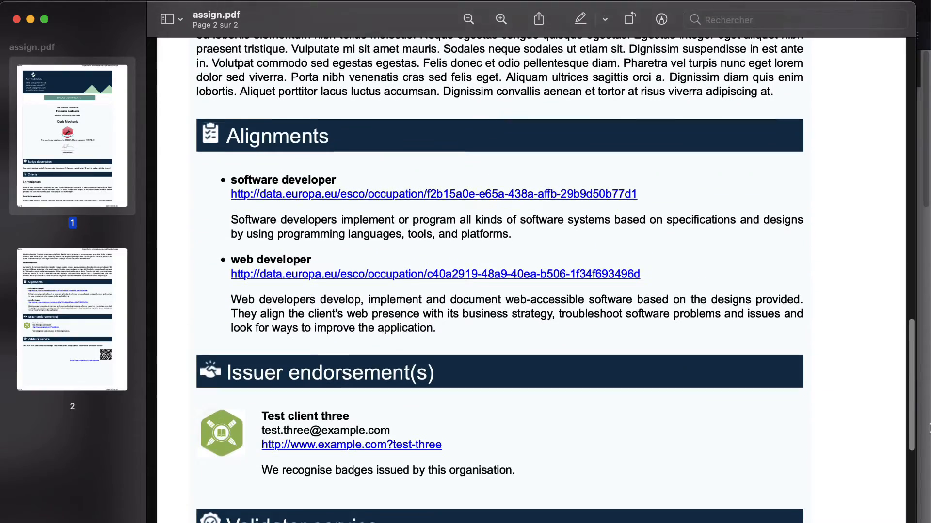
{"action": "scroll", "scroll_direction": "down", "scroll_amount": 3}
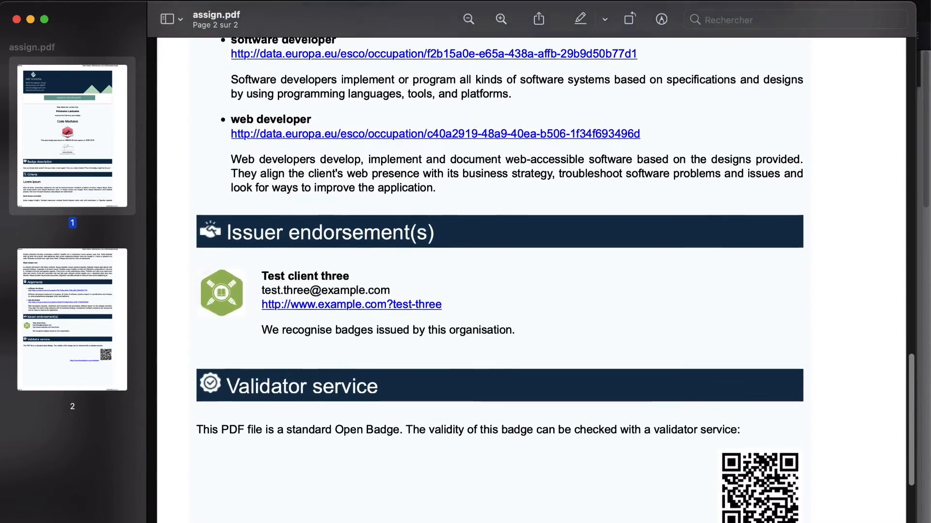
{"action": "scroll", "scroll_direction": "down", "scroll_amount": 3}
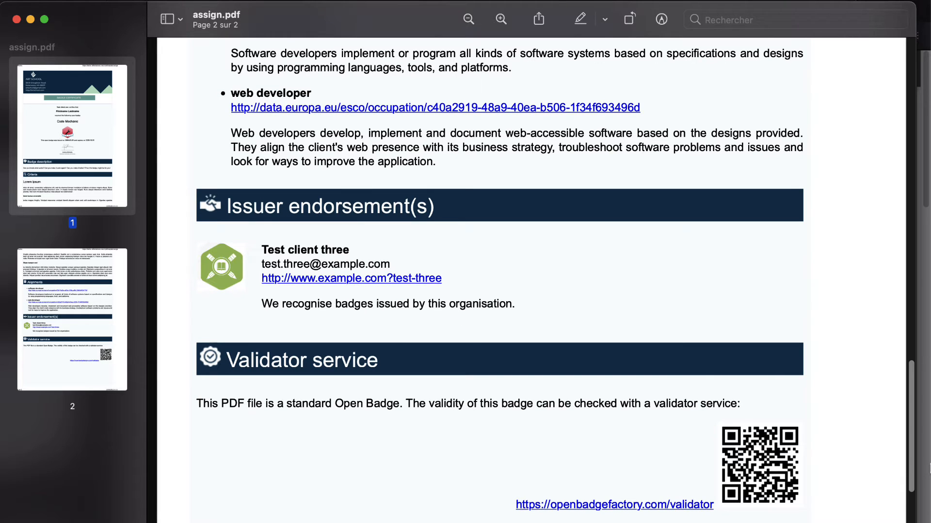
{"action": "scroll", "scroll_direction": "up", "scroll_amount": 3}
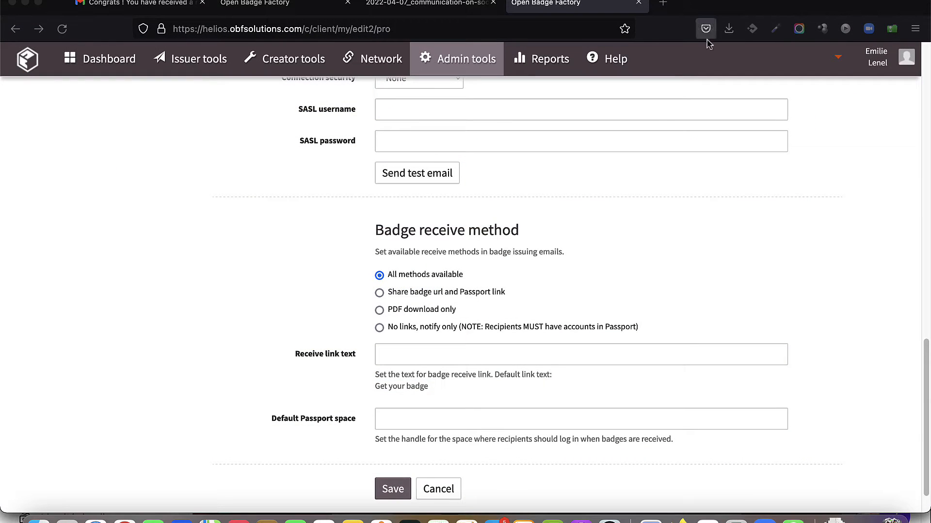
{"action": "mouse_move", "coordinate": [462, 58]}
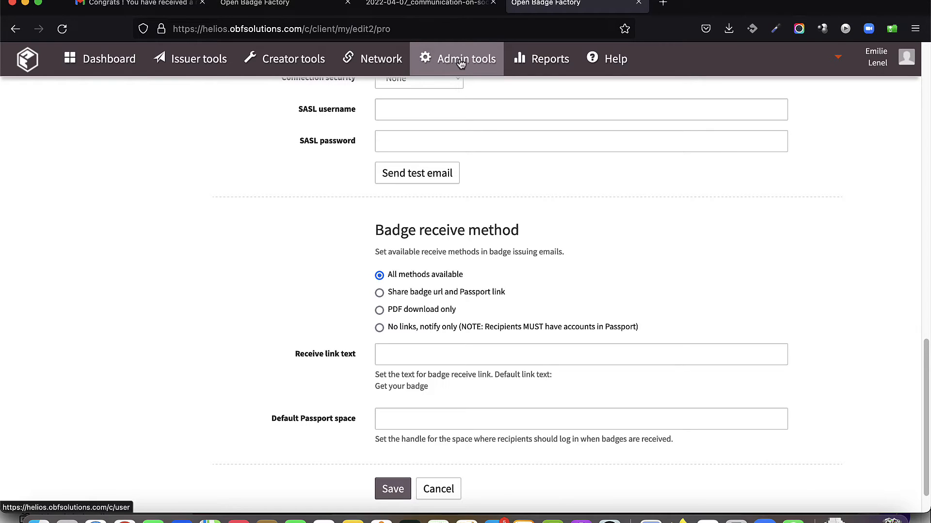
- Go to the organisation's Admin tools area
{"action": "left_click", "coordinate": [465, 59]}
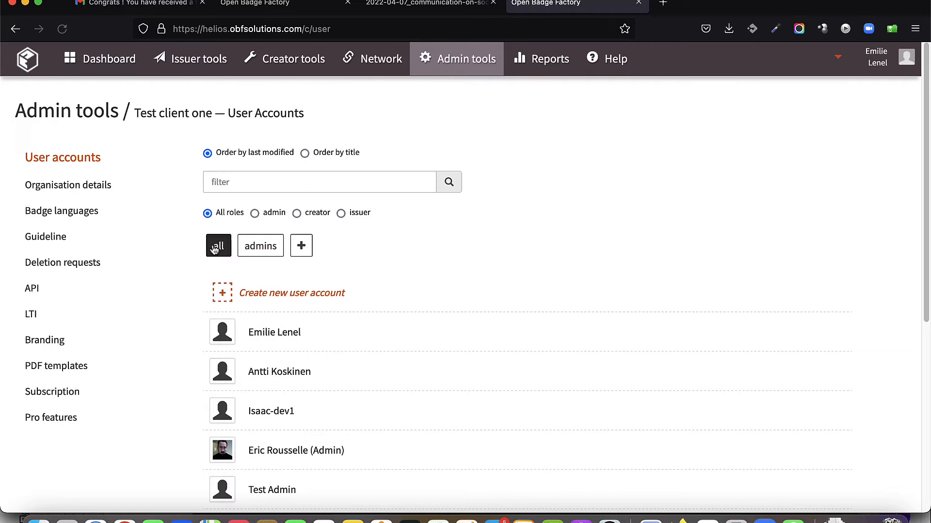
{"action": "mouse_move", "coordinate": [71, 356]}
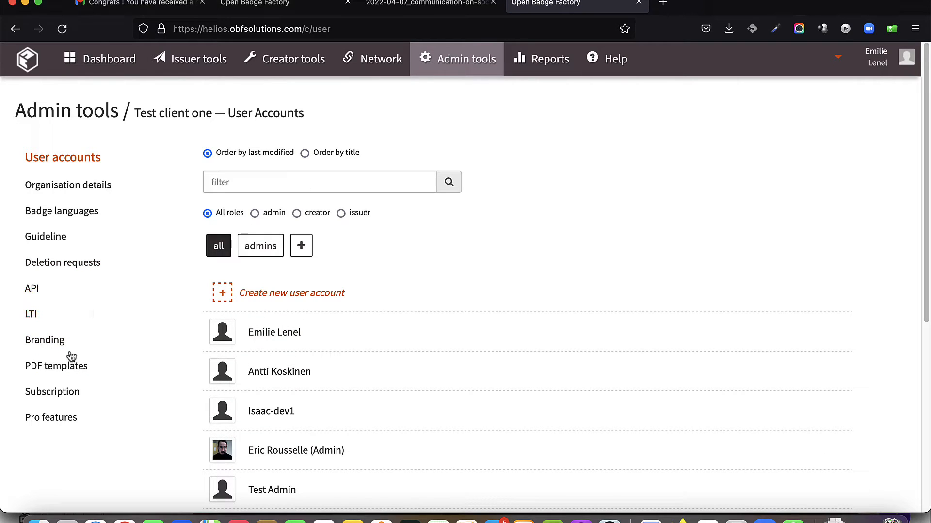
{"action": "mouse_move", "coordinate": [56, 365]}
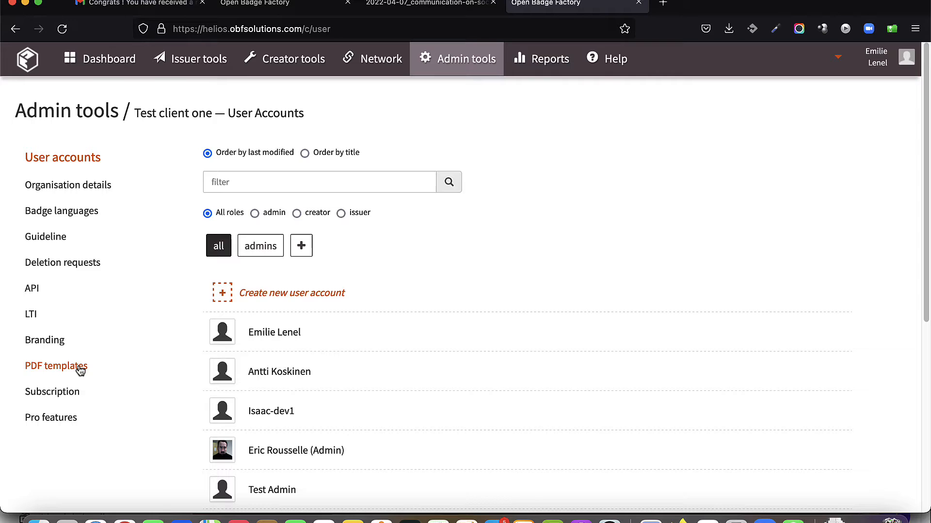
{"action": "mouse_move", "coordinate": [55, 366]}
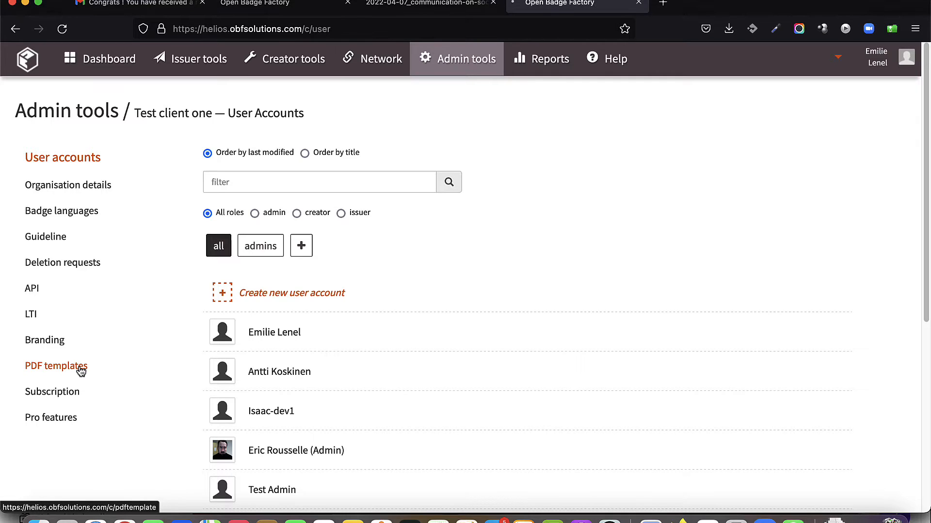
- Bring up the PDF templates list and start a new PDF template
{"action": "left_click", "coordinate": [55, 367]}
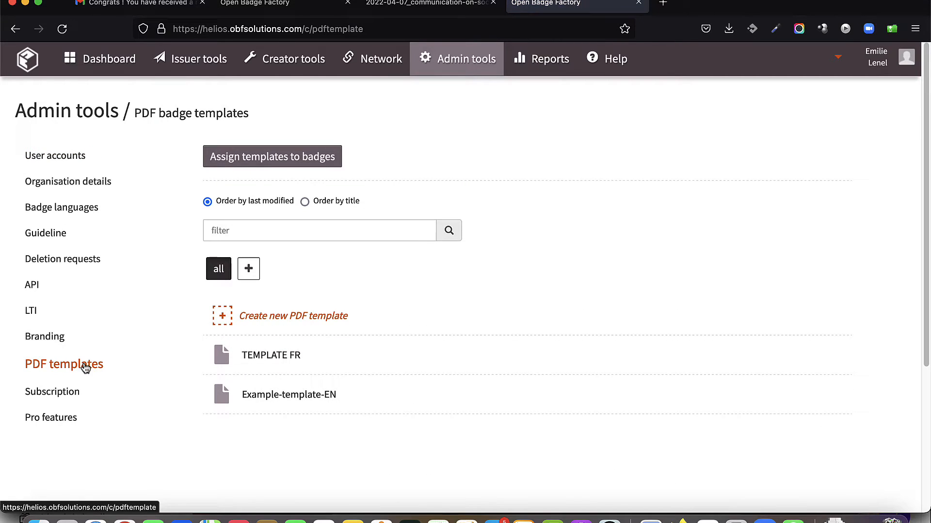
{"action": "mouse_move", "coordinate": [368, 314]}
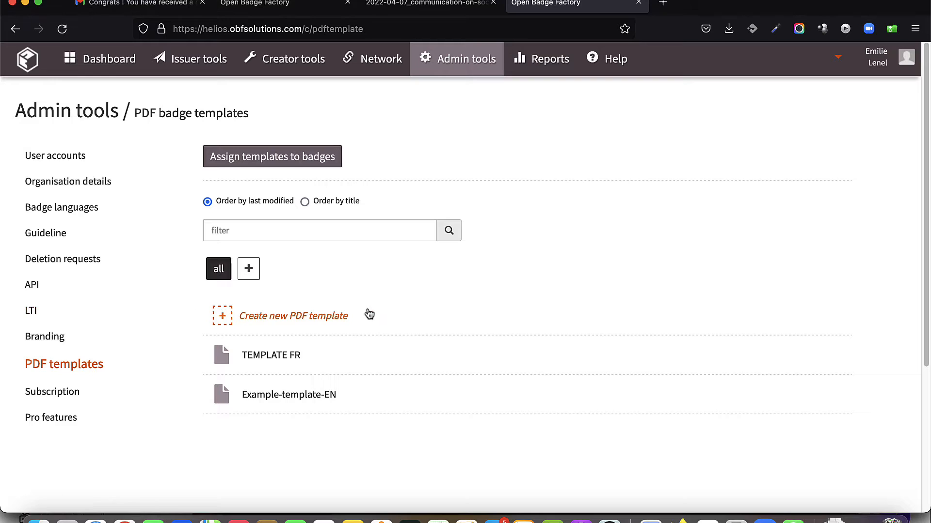
{"action": "mouse_move", "coordinate": [337, 317]}
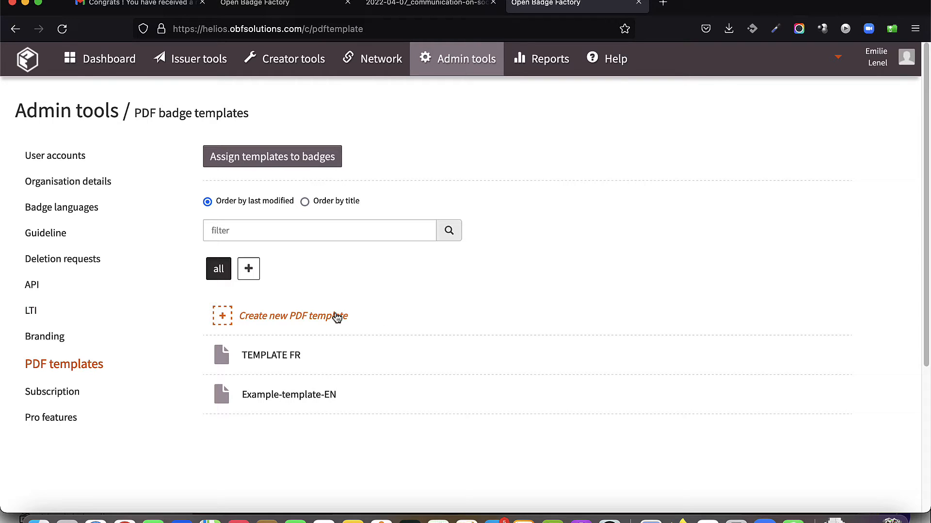
{"action": "left_click", "coordinate": [293, 315]}
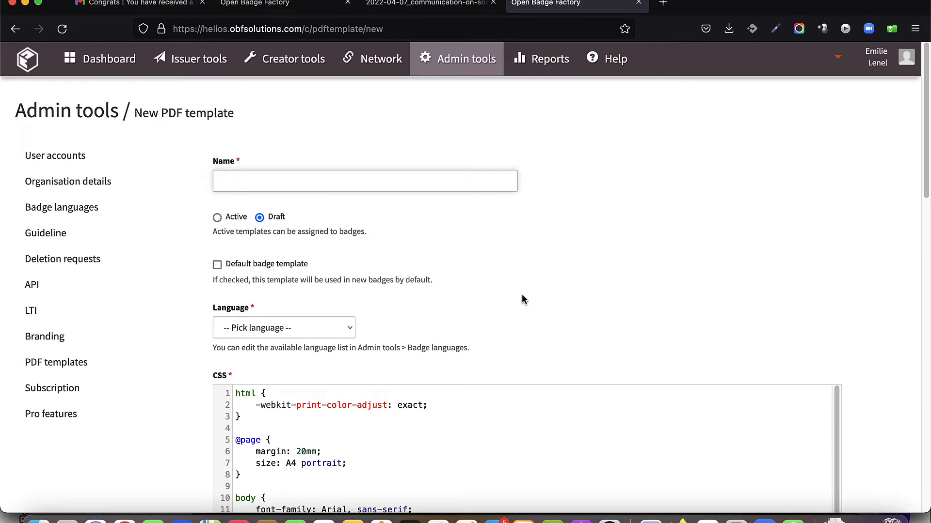
- Name the template BRANDED-TEMPLATE, set its language to English and mark it the default badge template
{"action": "type", "text": "BRANDE"}
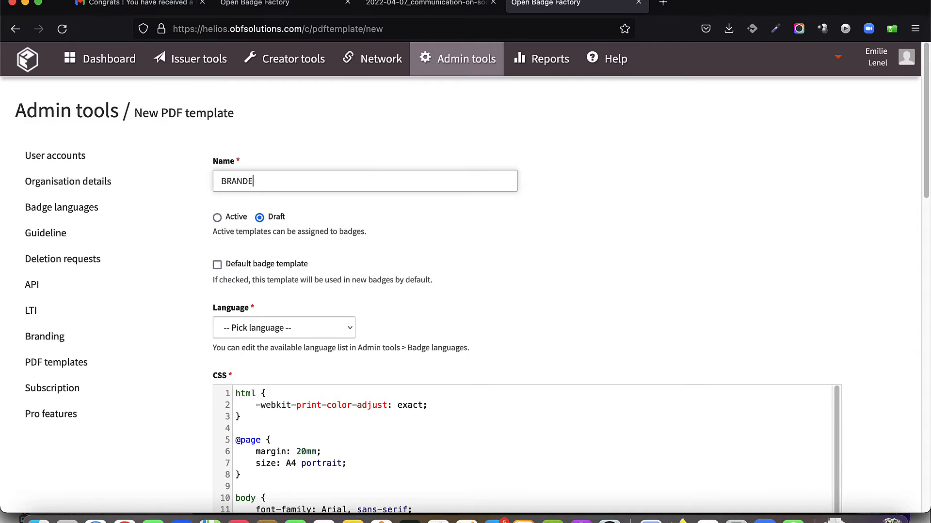
{"action": "type", "text": "D-TEMPLATE"}
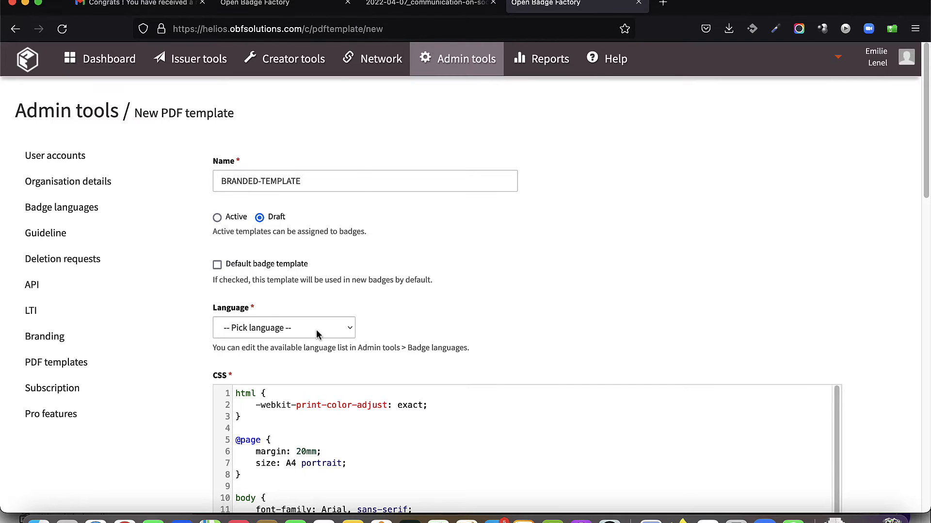
{"action": "left_click", "coordinate": [283, 328]}
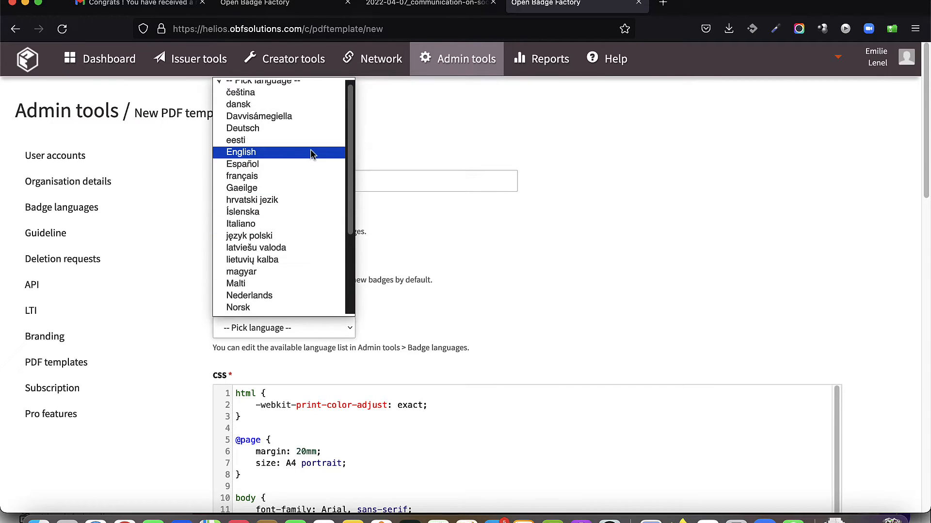
{"action": "left_click", "coordinate": [241, 152]}
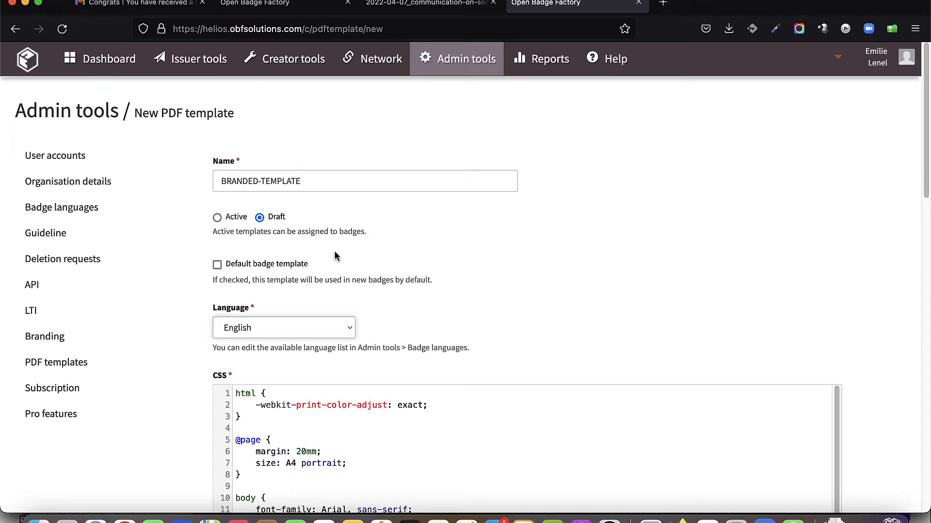
{"action": "left_click", "coordinate": [217, 264]}
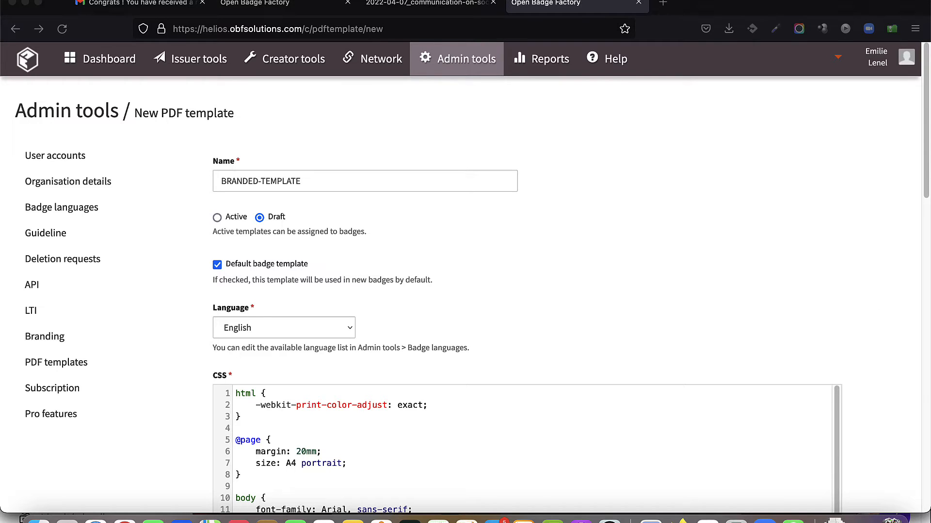
- Review the default CSS and template code, then bring up the Mustache syntax manual
{"action": "scroll", "scroll_direction": "down", "scroll_amount": 3}
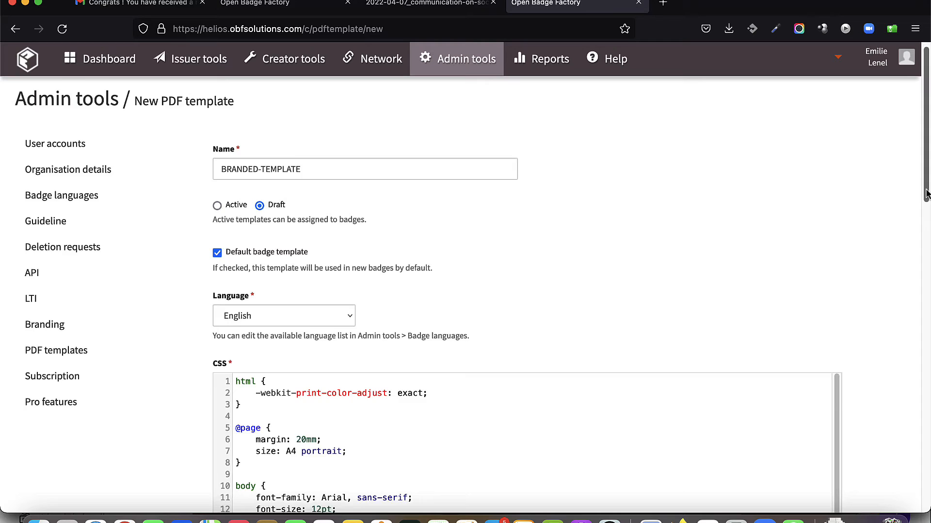
{"action": "scroll", "scroll_direction": "down", "scroll_amount": 3}
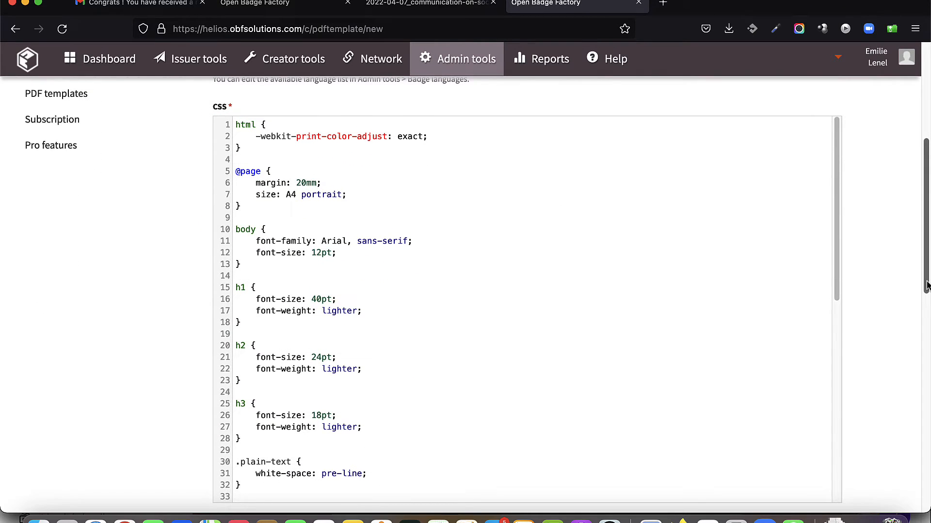
{"action": "scroll", "scroll_direction": "down", "scroll_amount": 3}
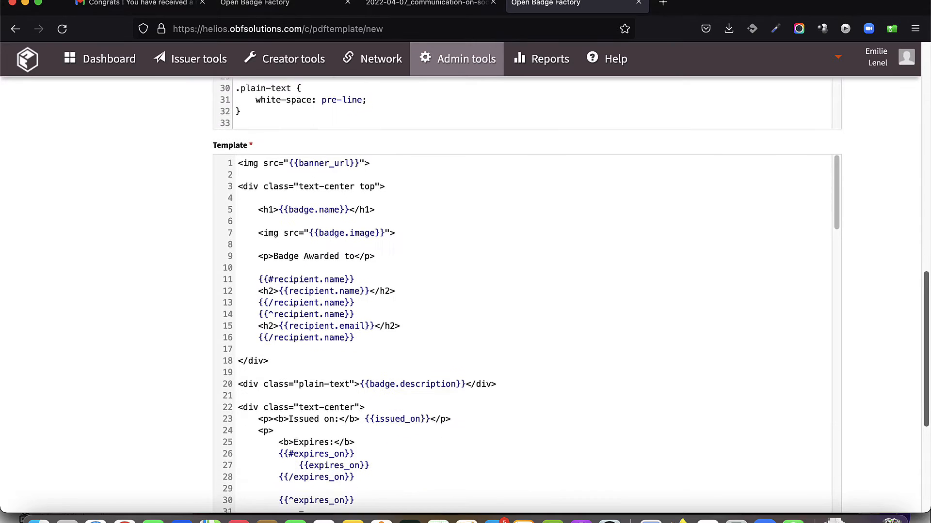
{"action": "scroll", "scroll_direction": "down", "scroll_amount": 3}
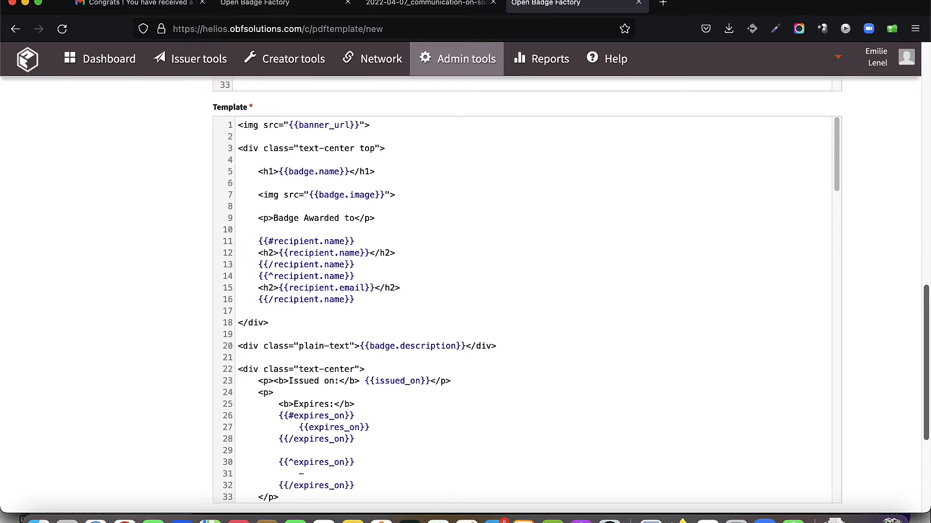
{"action": "scroll", "scroll_direction": "down", "scroll_amount": 3}
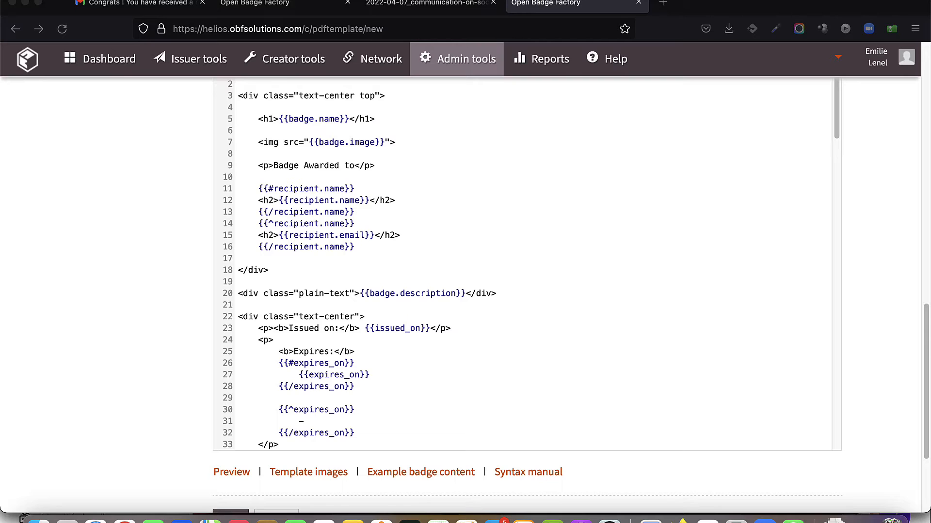
{"action": "mouse_move", "coordinate": [527, 472]}
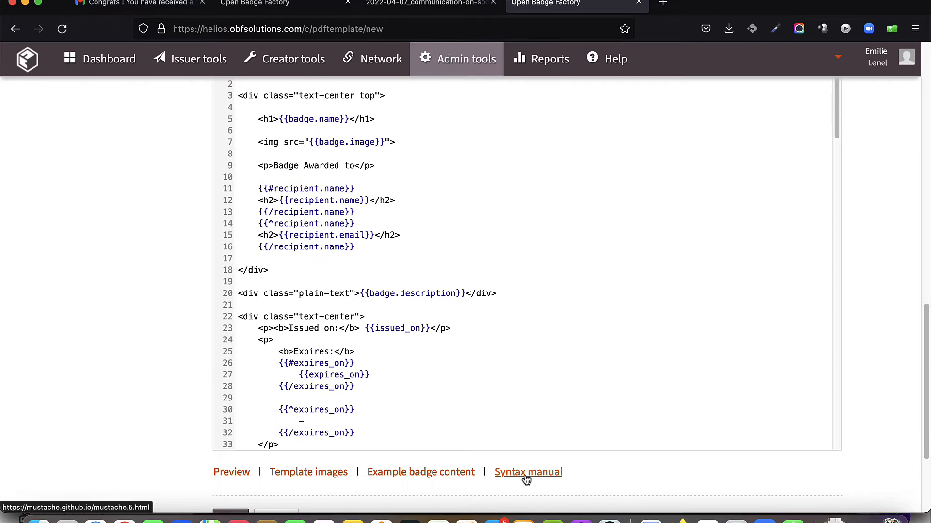
{"action": "left_click", "coordinate": [528, 471]}
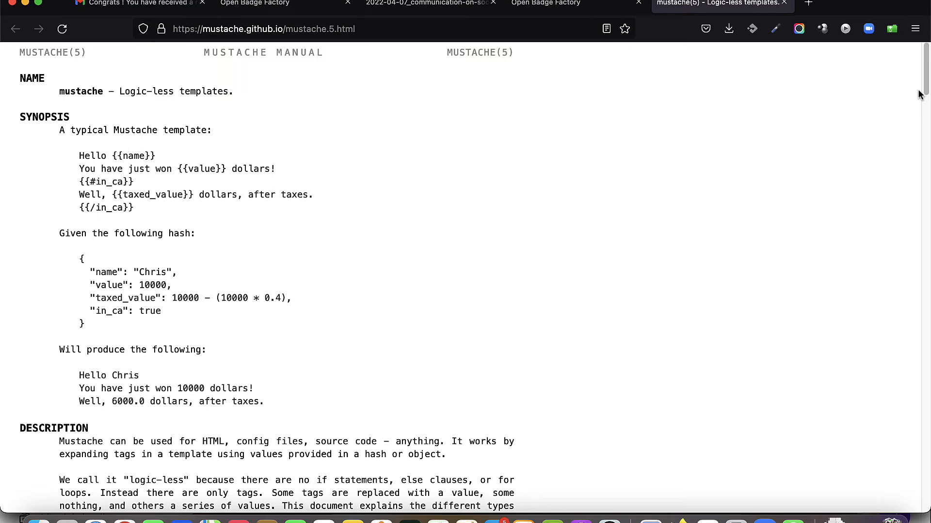
- Read the Mustache manual down to Tag Types and return to the PDF template form
{"action": "scroll", "scroll_direction": "down", "scroll_amount": 3}
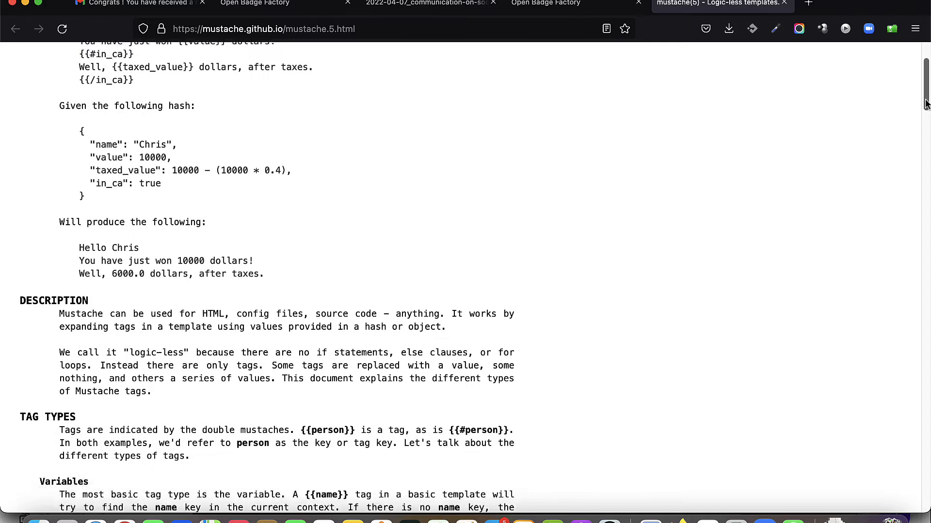
{"action": "scroll", "scroll_direction": "down", "scroll_amount": 3}
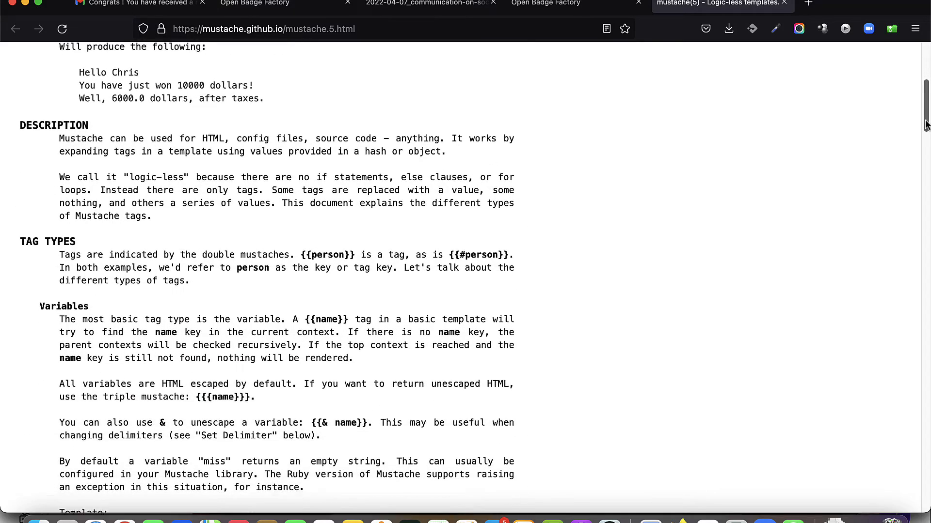
{"action": "left_click", "coordinate": [546, 4]}
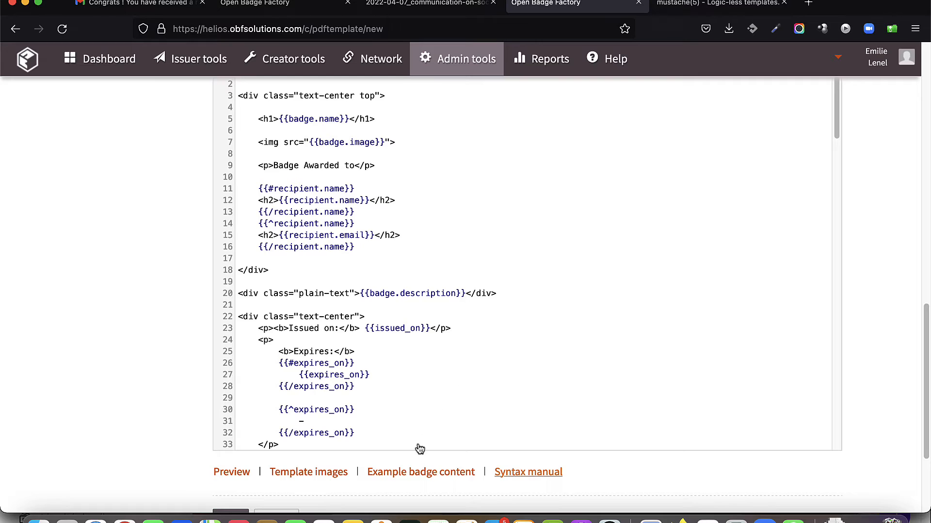
- View the example badge content JSON, scrolling through its alignment, badge and endorsement fields
{"action": "left_click", "coordinate": [420, 472]}
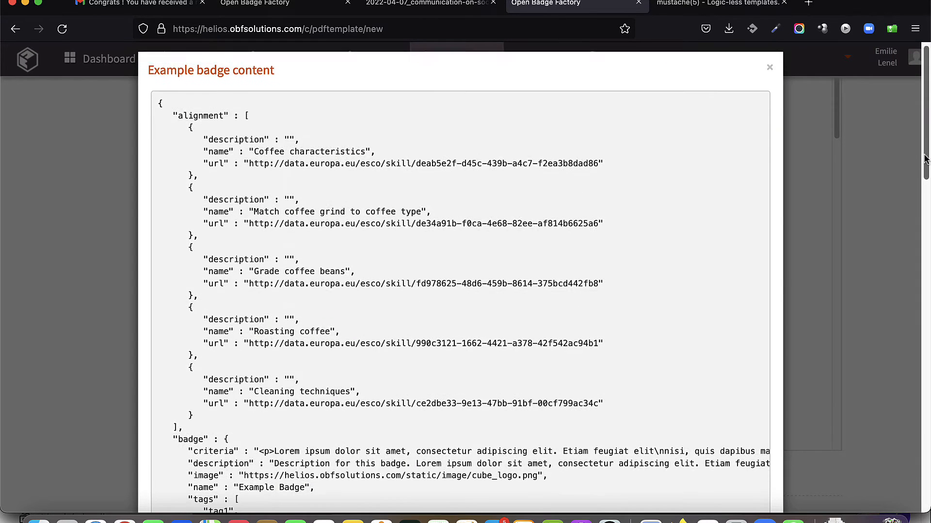
{"action": "scroll", "scroll_direction": "down", "scroll_amount": 3}
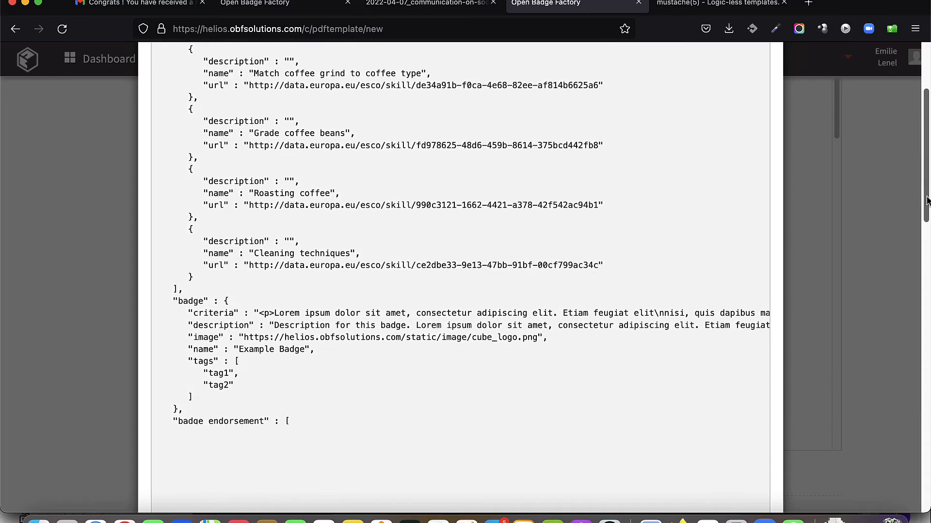
{"action": "scroll", "scroll_direction": "down", "scroll_amount": 3}
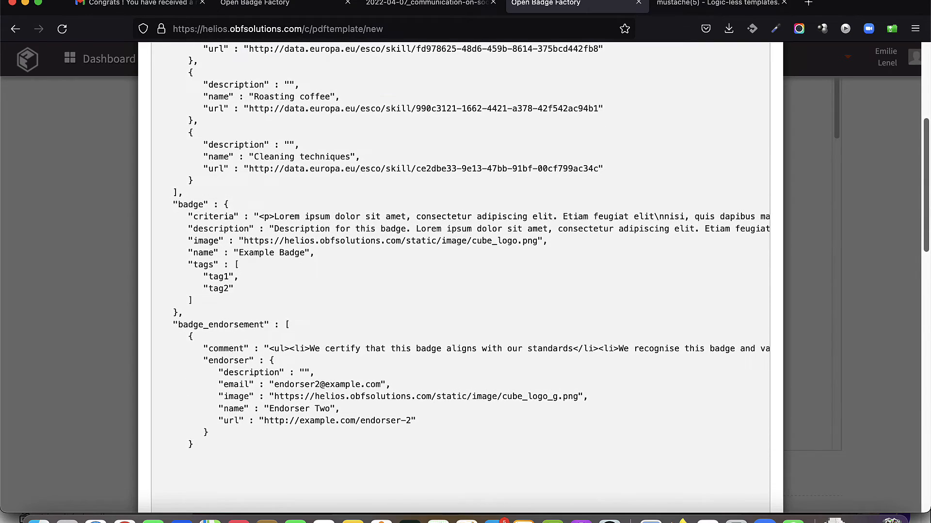
{"action": "scroll", "scroll_direction": "down", "scroll_amount": 3}
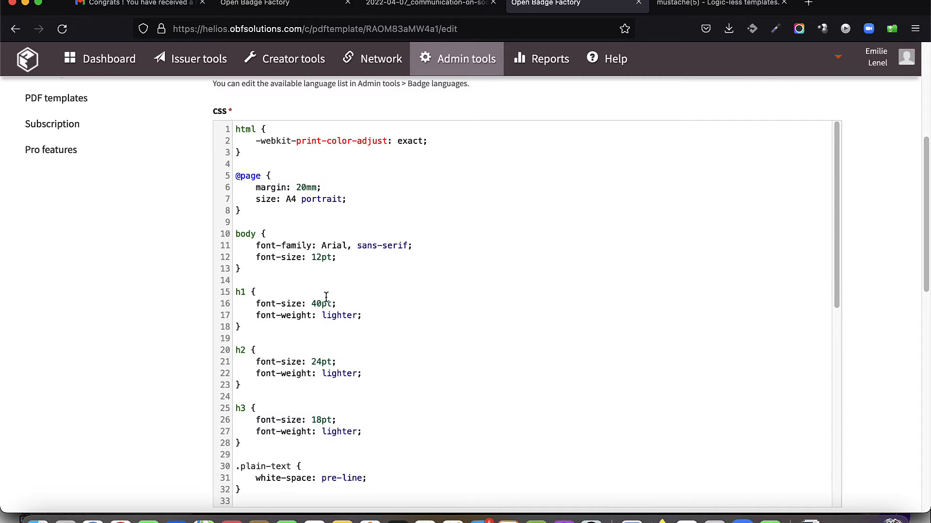
{"action": "mouse_move", "coordinate": [345, 331]}
{"action": "type", "text": "5"}
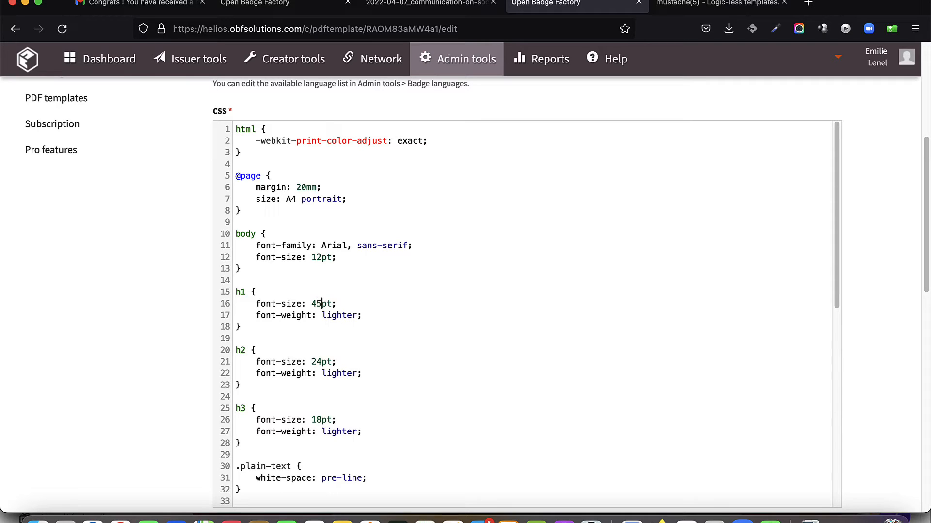
{"action": "mouse_move", "coordinate": [380, 319]}
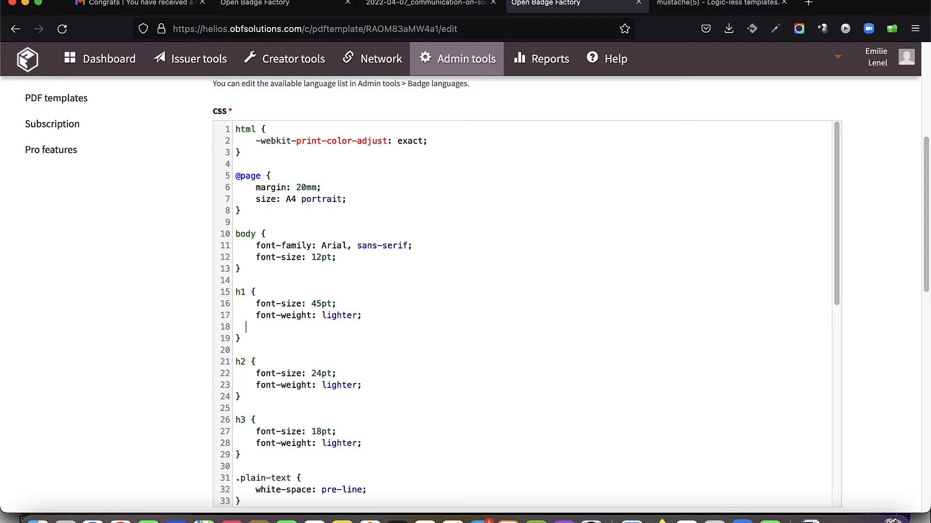
- Add 'color: blue;' to the h1 CSS rule and leave the editor for Creator tools
{"action": "type", "text": "colo:"}
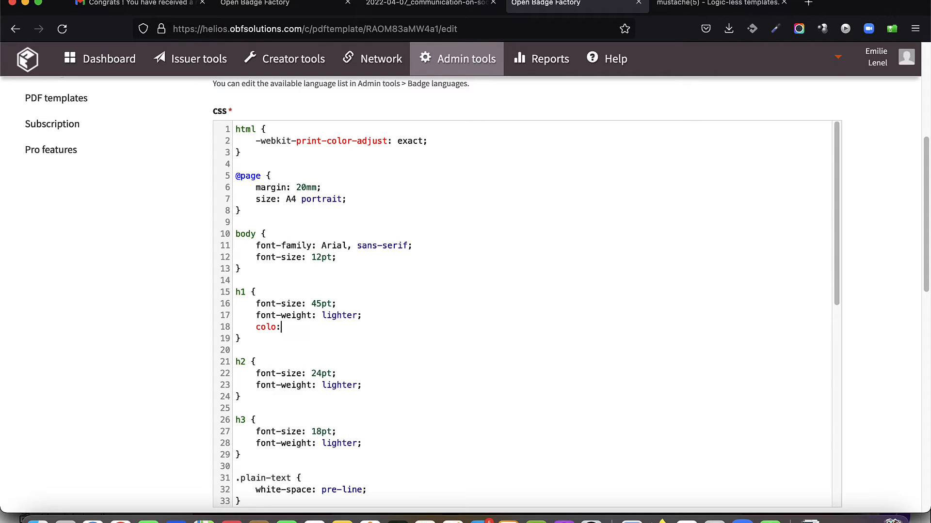
{"action": "type", "text": "r: blue"}
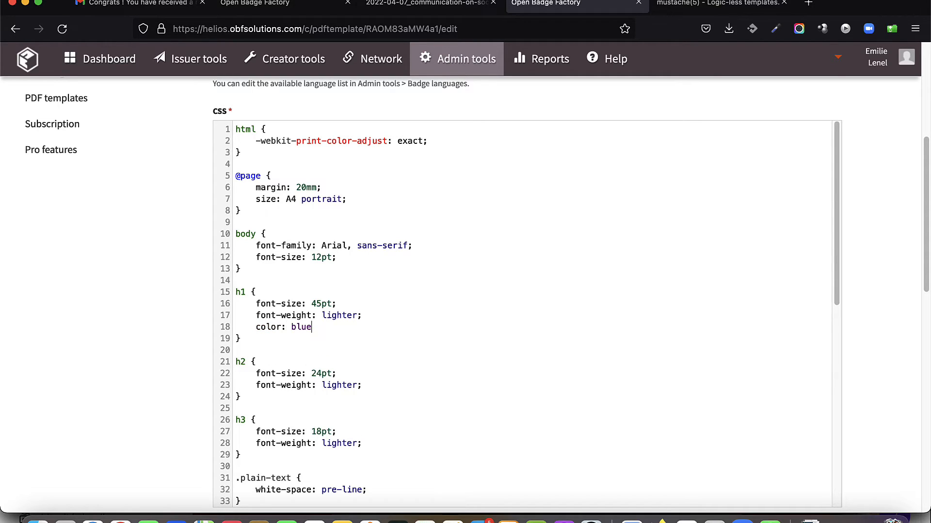
{"action": "type", "text": ";"}
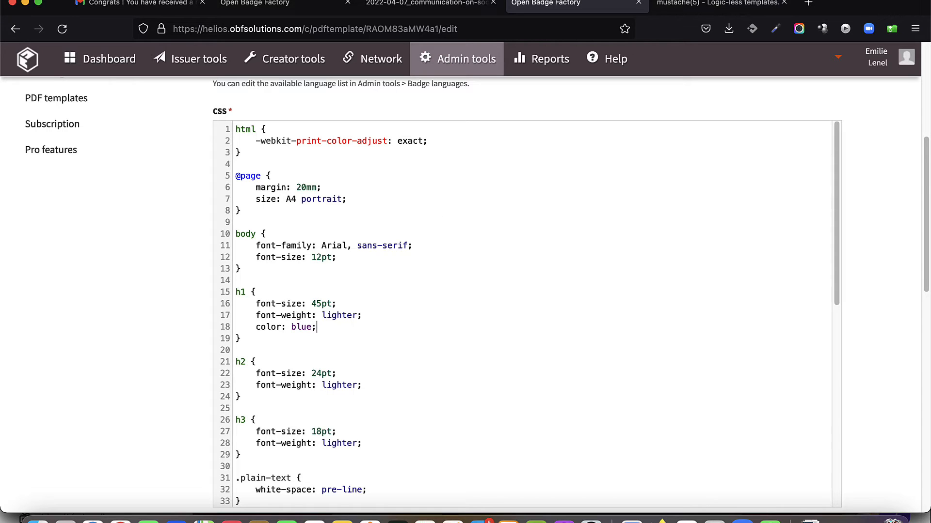
{"action": "left_click", "coordinate": [294, 59]}
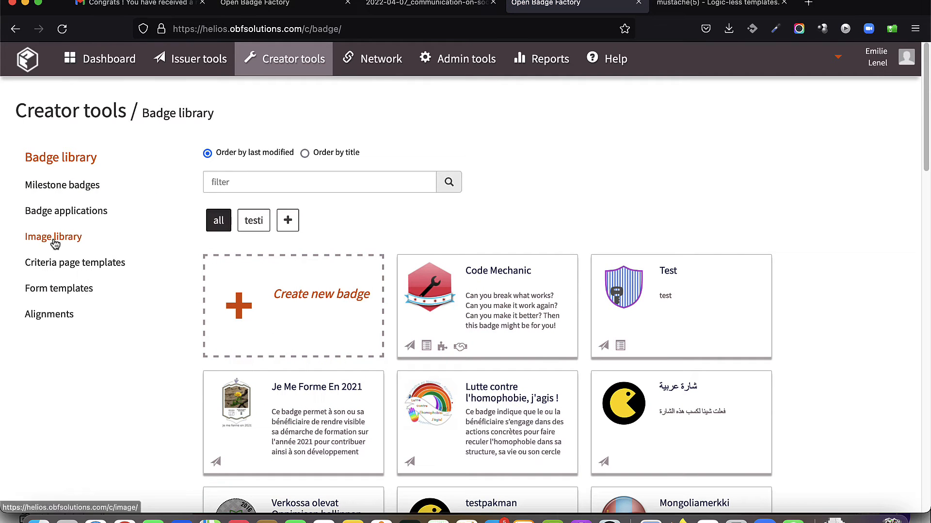
- Upload the signature PNG to the image library as a template image and save it
{"action": "left_click", "coordinate": [53, 236]}
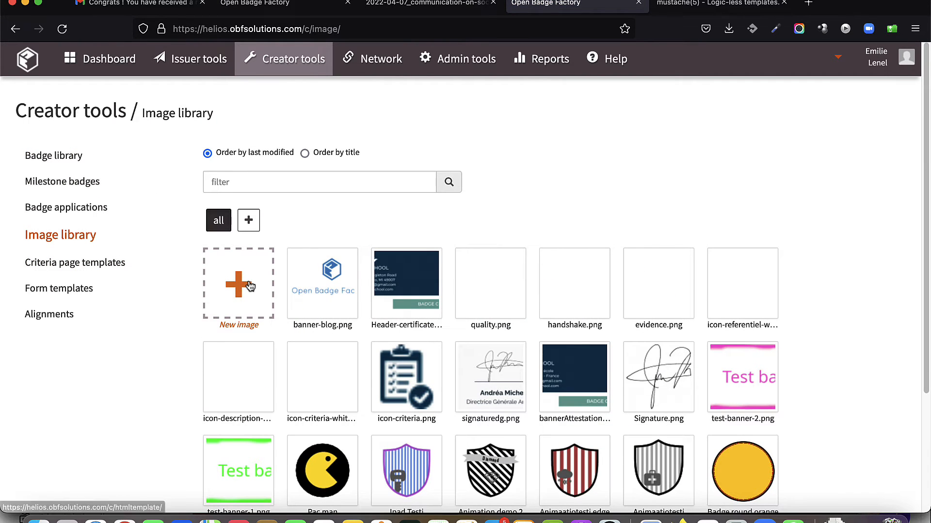
{"action": "left_click", "coordinate": [238, 284]}
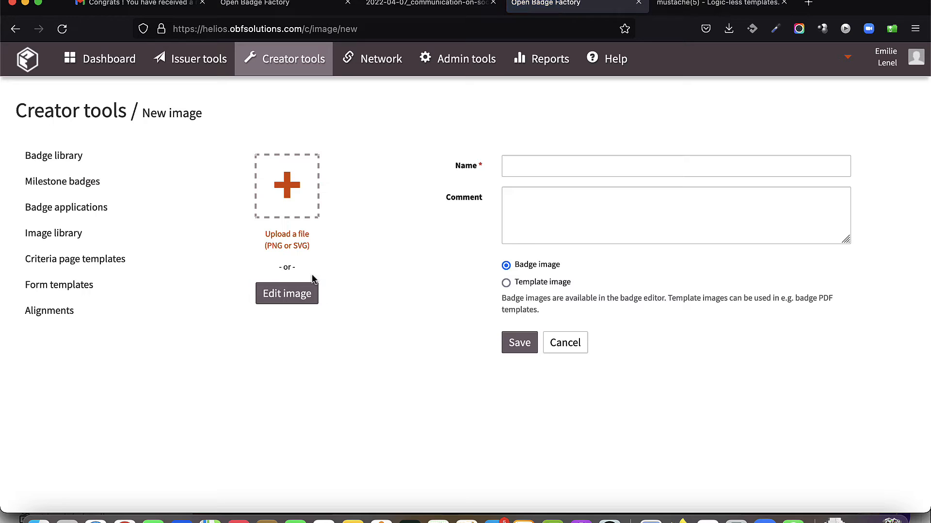
{"action": "left_click", "coordinate": [286, 185]}
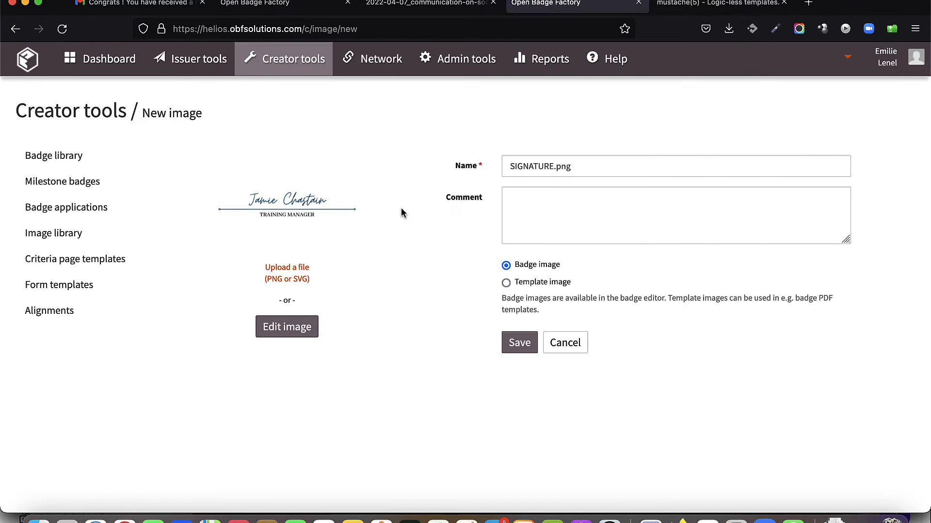
{"action": "left_click", "coordinate": [505, 282]}
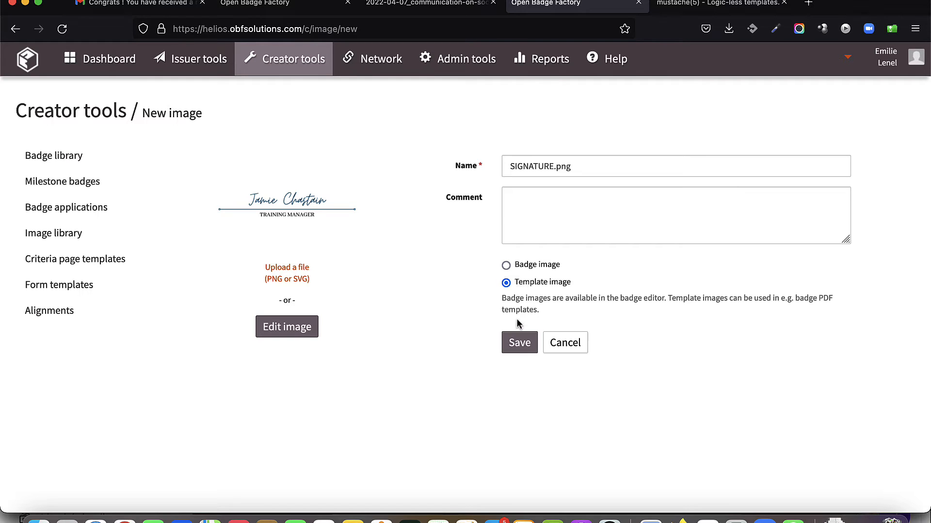
{"action": "left_click", "coordinate": [519, 342]}
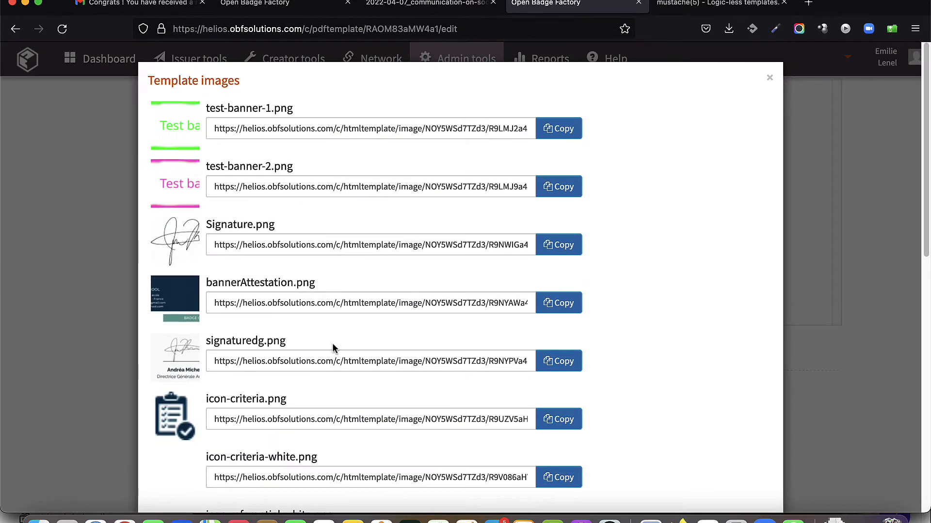
- Insert an <img src="…"></img> tag with the signature URL below the recipient name
{"action": "scroll", "scroll_direction": "down", "scroll_amount": 3}
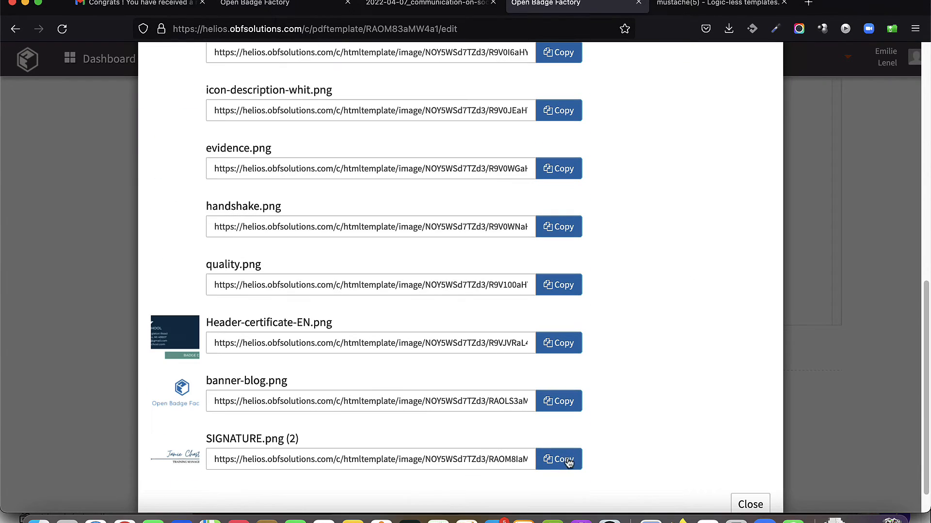
{"action": "left_click", "coordinate": [558, 459]}
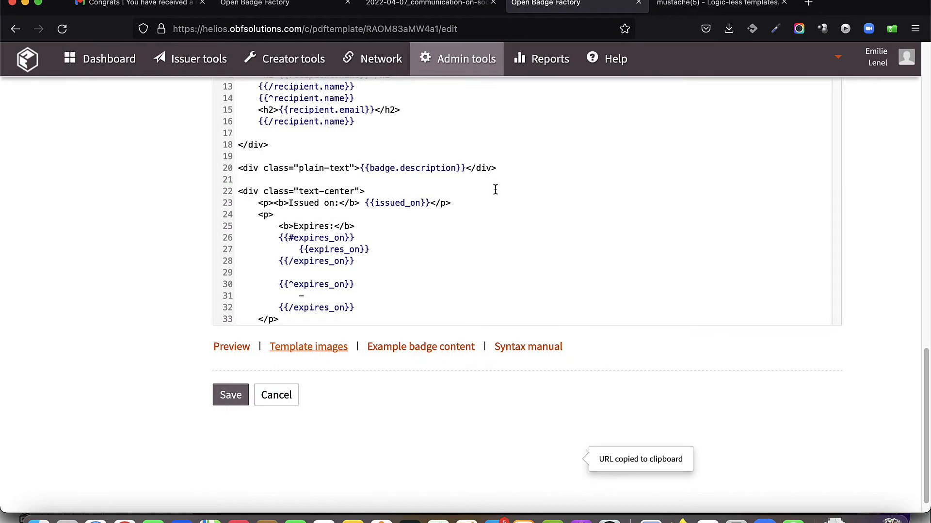
{"action": "scroll", "scroll_direction": "up", "scroll_amount": 3}
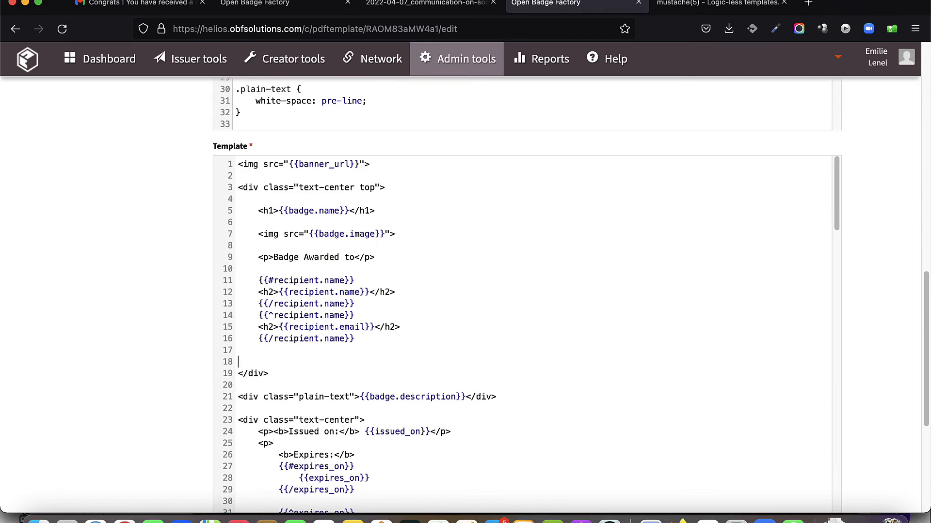
{"action": "type", "text": "<img src"}
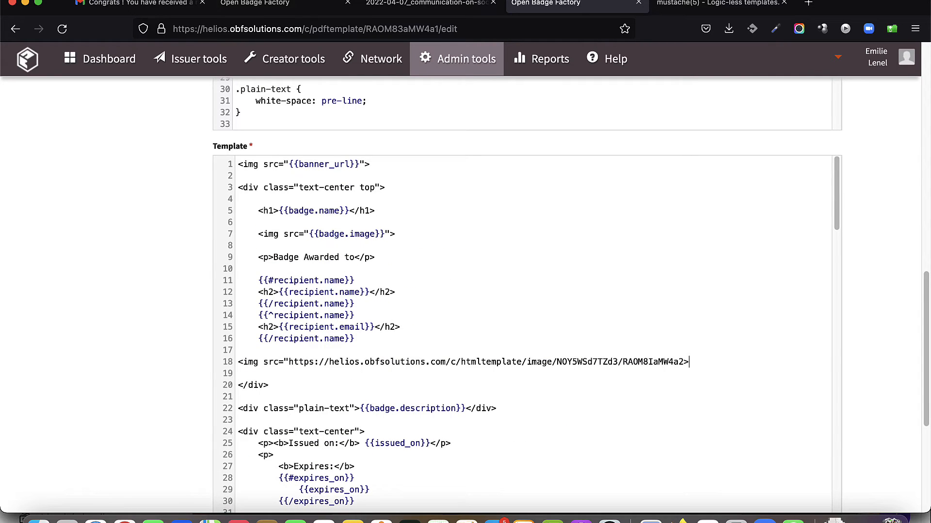
{"action": "type", "text": "\"></img>"}
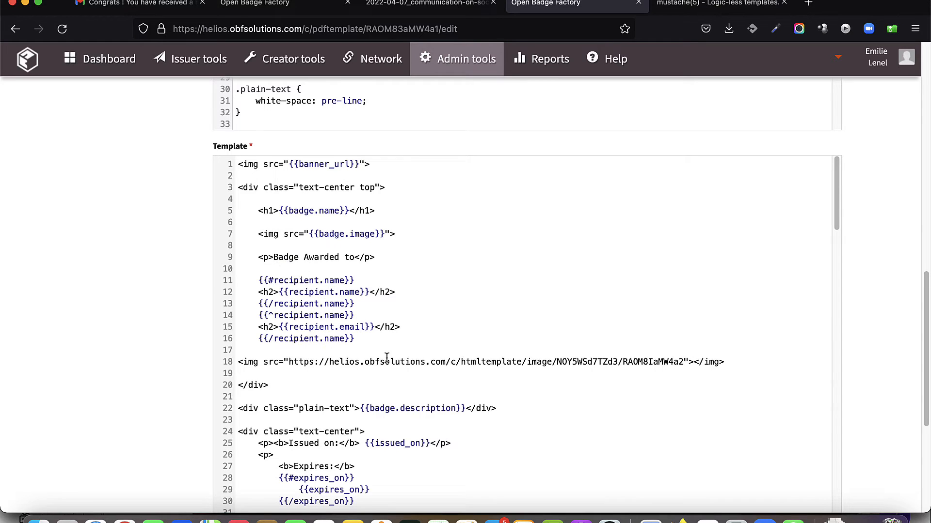
- Preview the template as an example certificate to confirm the signature shows, then close it
{"action": "scroll", "scroll_direction": "down", "scroll_amount": 3}
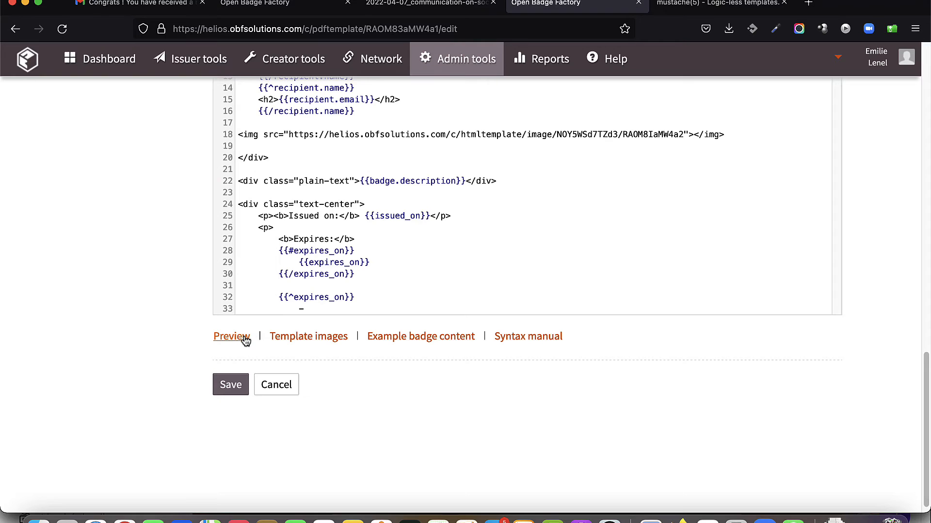
{"action": "left_click", "coordinate": [230, 336]}
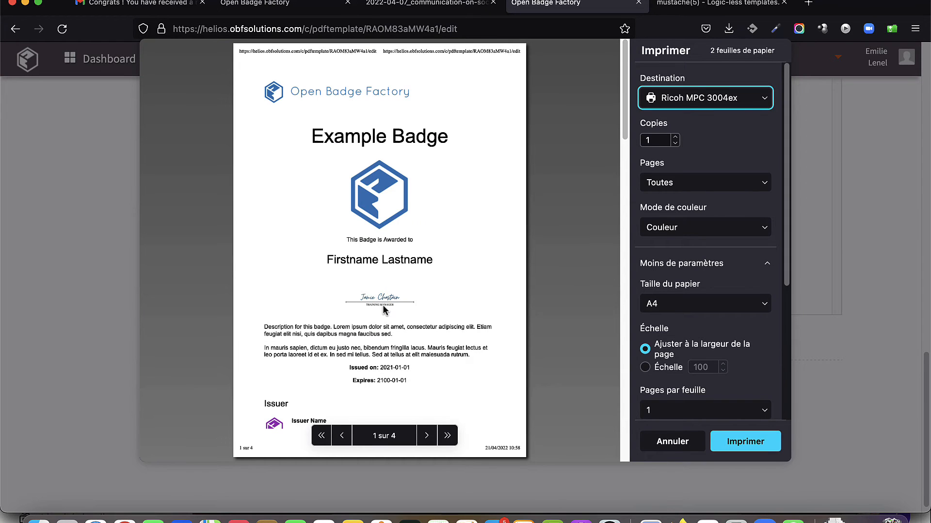
{"action": "left_click", "coordinate": [672, 441]}
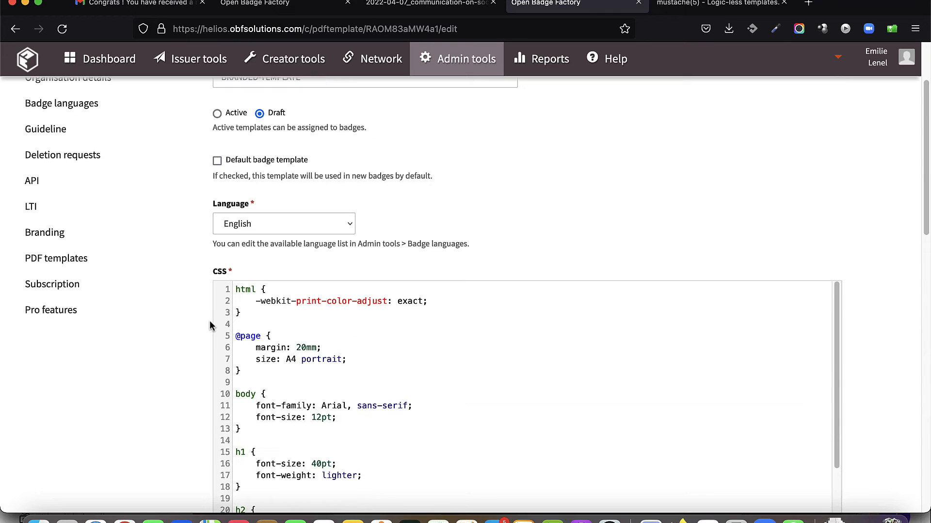
- Switch BRANDED-TEMPLATE to Active and save it back to the PDF templates list
{"action": "left_click", "coordinate": [217, 216]}
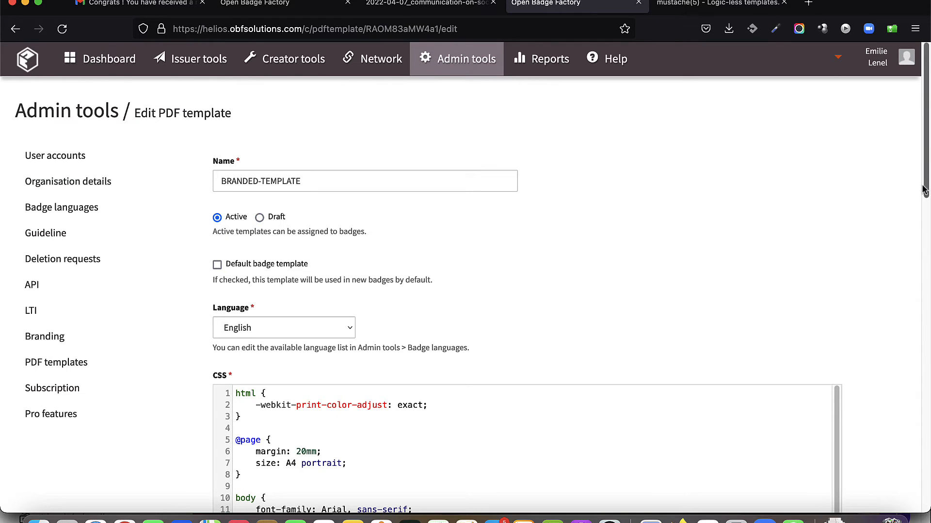
{"action": "scroll", "scroll_direction": "down", "scroll_amount": 3}
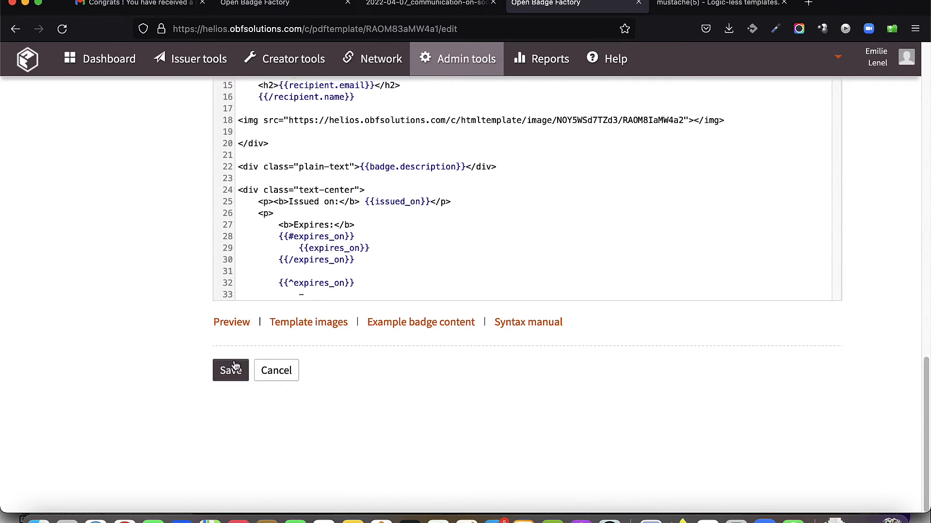
{"action": "left_click", "coordinate": [230, 370]}
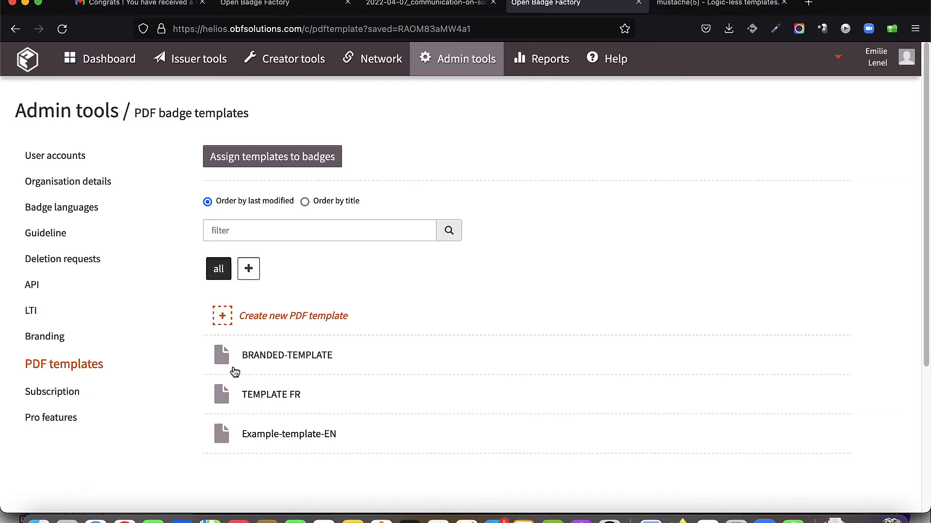
- Set BRANDED-TEMPLATE as the English template for Je Me Forme En 2021, then select all 36 badges
{"action": "left_click", "coordinate": [271, 156]}
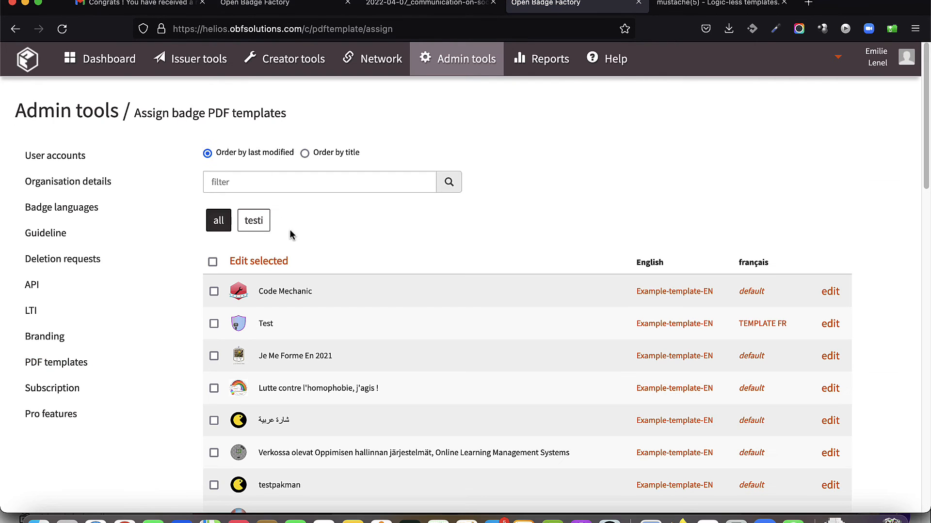
{"action": "mouse_move", "coordinate": [552, 305]}
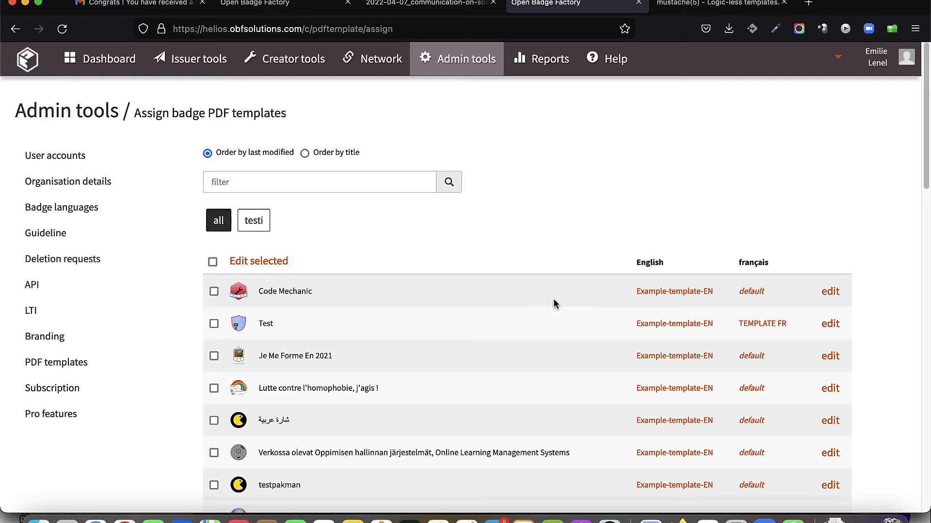
{"action": "mouse_move", "coordinate": [675, 291]}
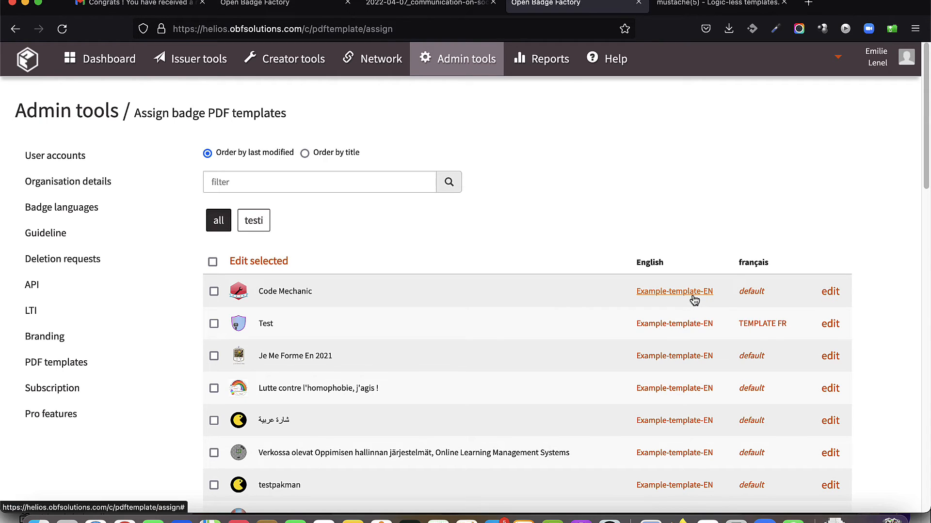
{"action": "mouse_move", "coordinate": [745, 340]}
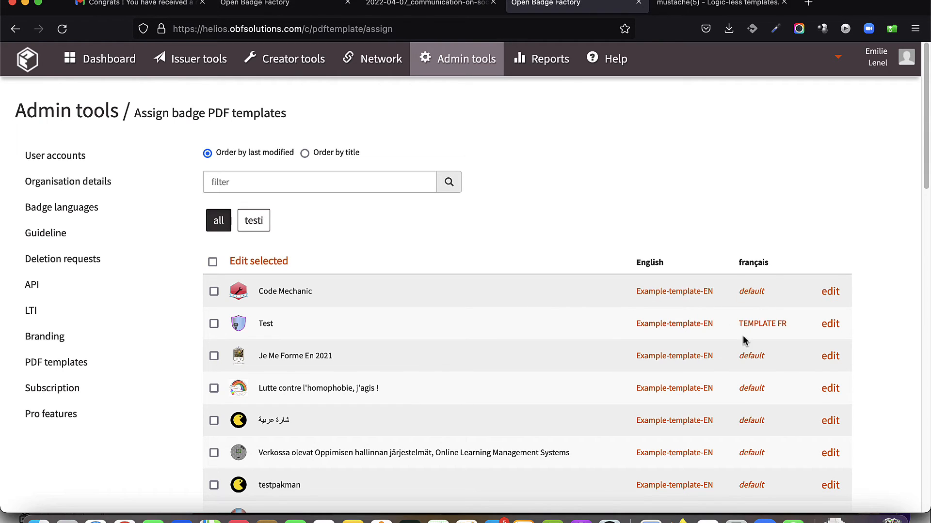
{"action": "mouse_move", "coordinate": [830, 357]}
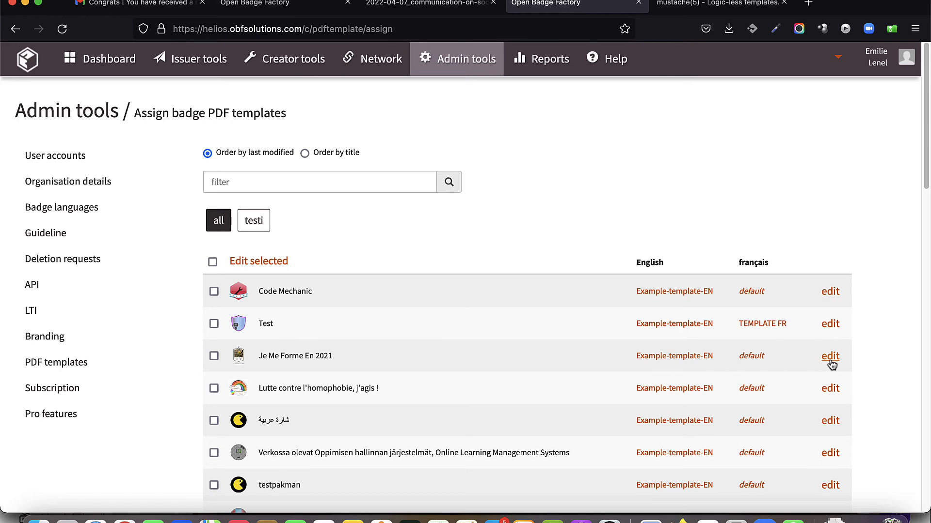
{"action": "left_click", "coordinate": [830, 355]}
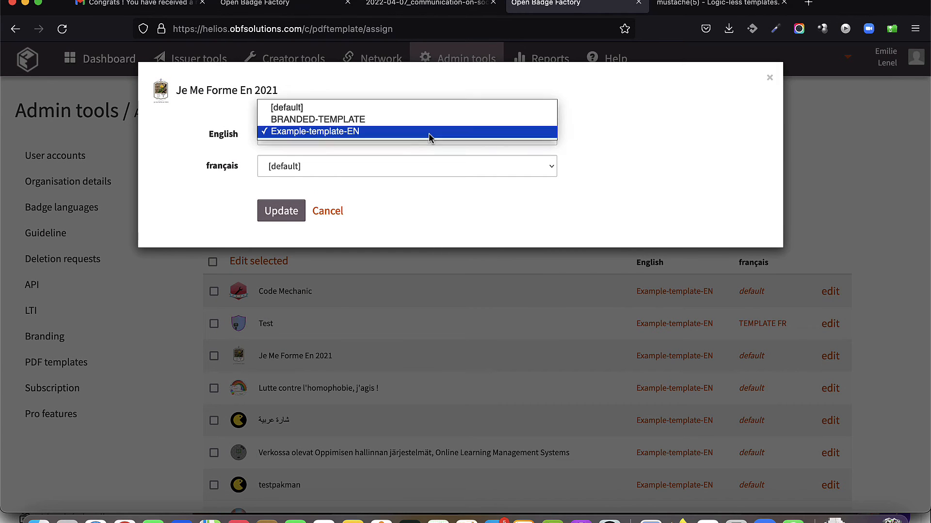
{"action": "left_click", "coordinate": [318, 119]}
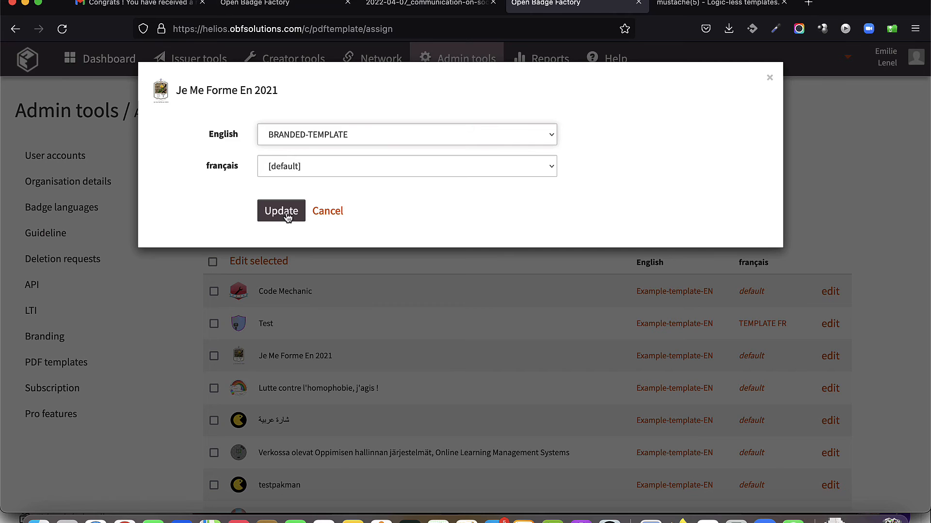
{"action": "left_click", "coordinate": [280, 211]}
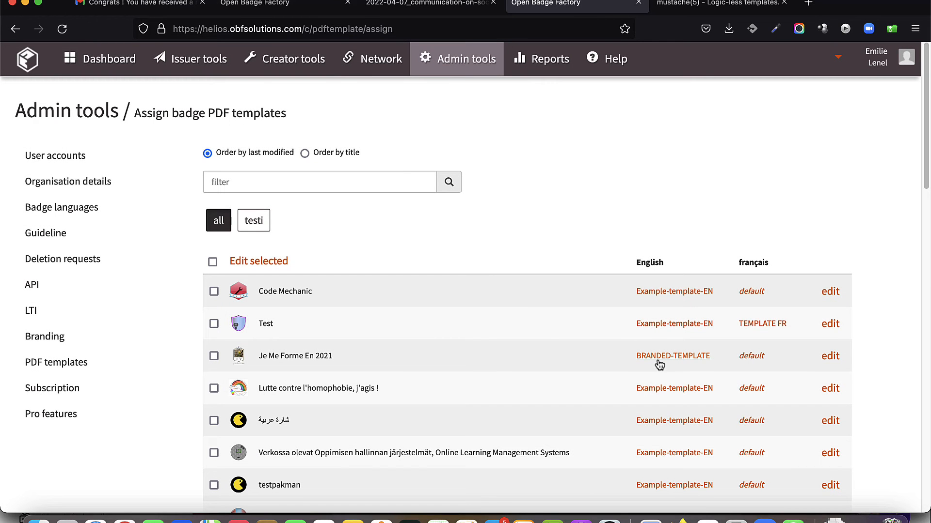
{"action": "left_click", "coordinate": [213, 262]}
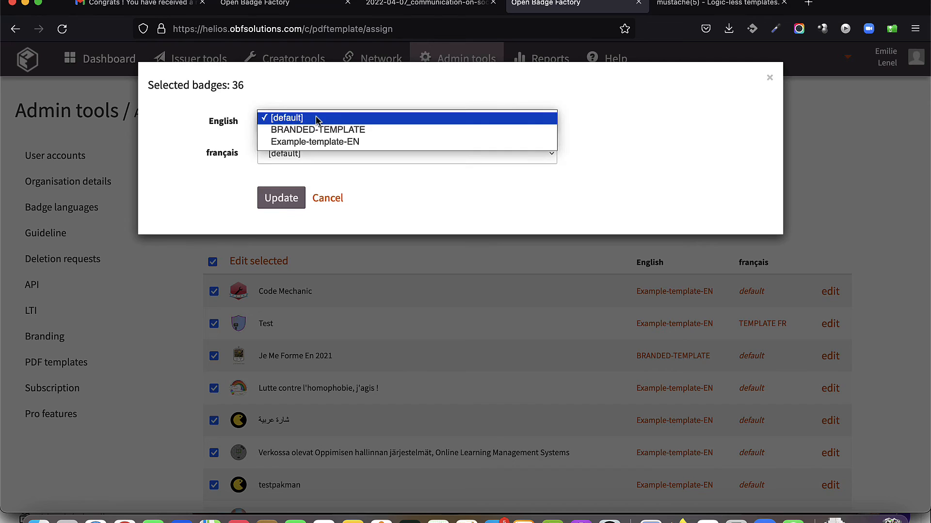
{"action": "left_click", "coordinate": [288, 117]}
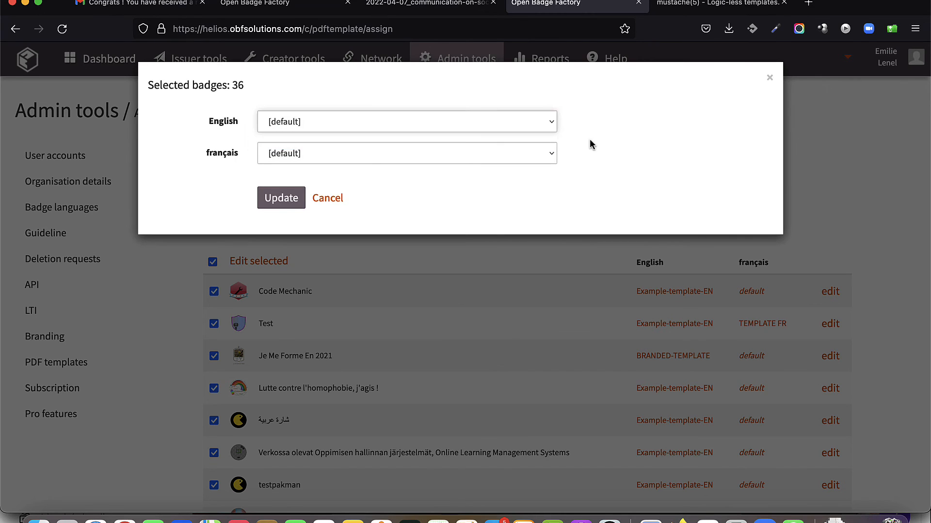
{"action": "mouse_move", "coordinate": [327, 197]}
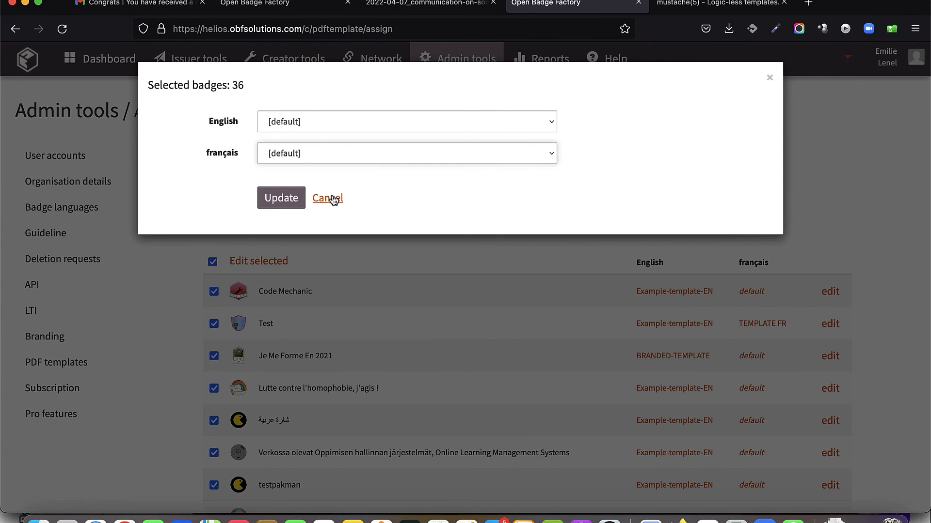
{"action": "left_click", "coordinate": [326, 198]}
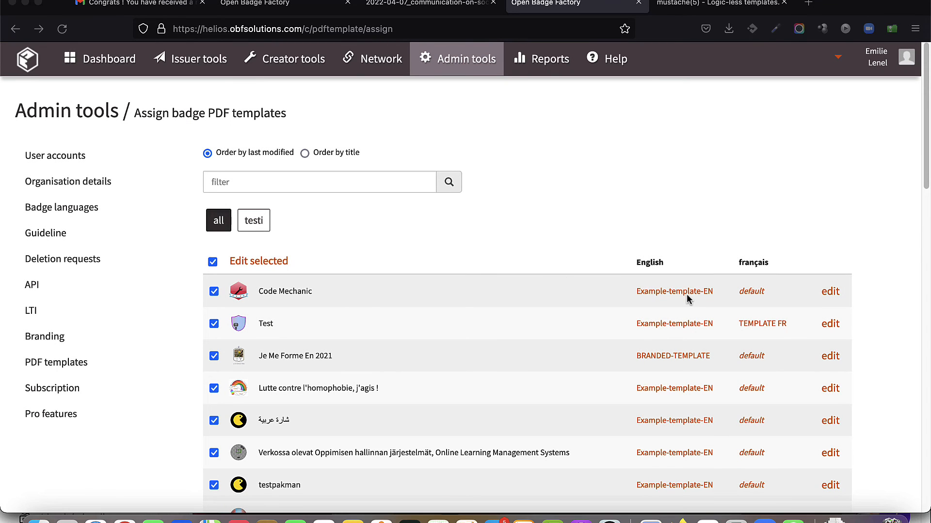
{"action": "mouse_move", "coordinate": [674, 291]}
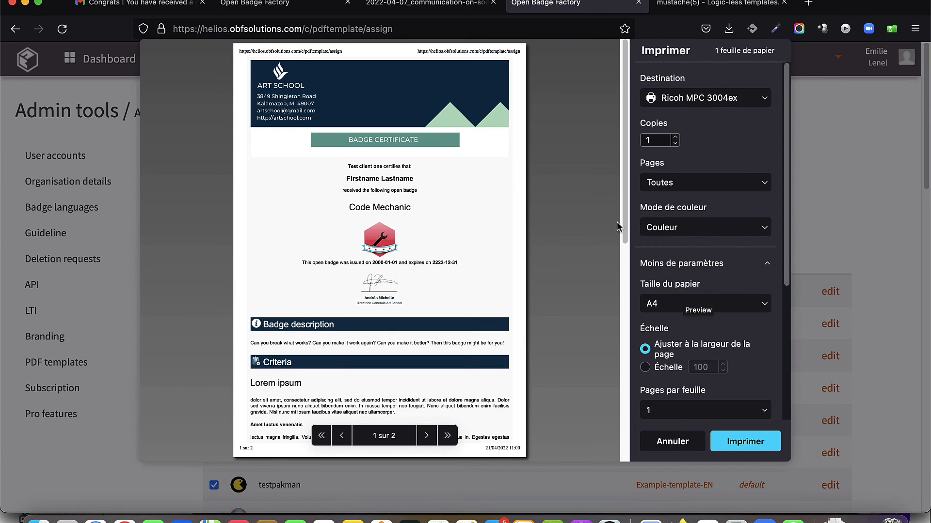
{"action": "scroll", "scroll_direction": "down", "scroll_amount": 3}
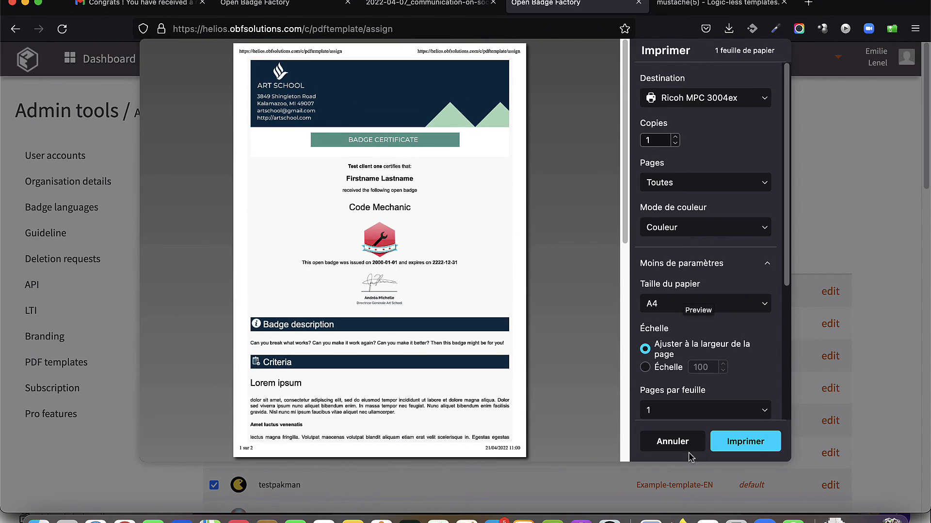
{"action": "left_click", "coordinate": [671, 442]}
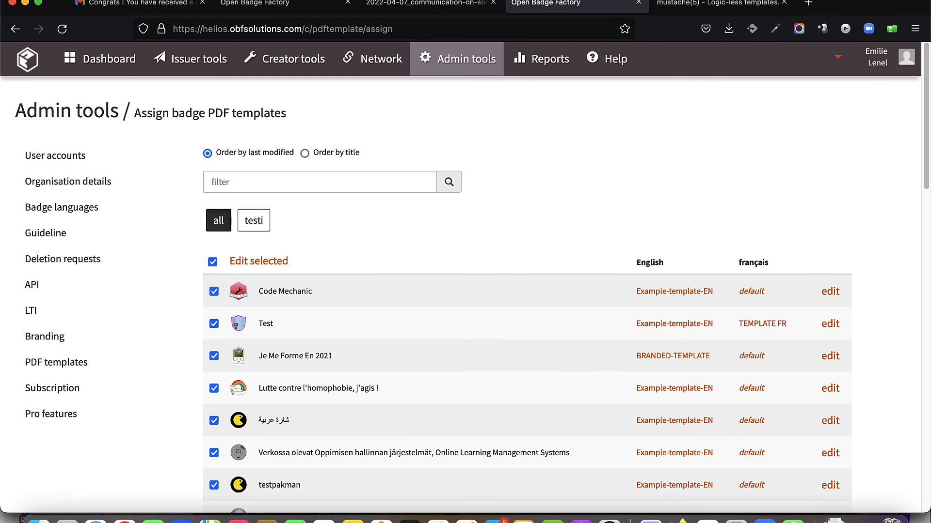